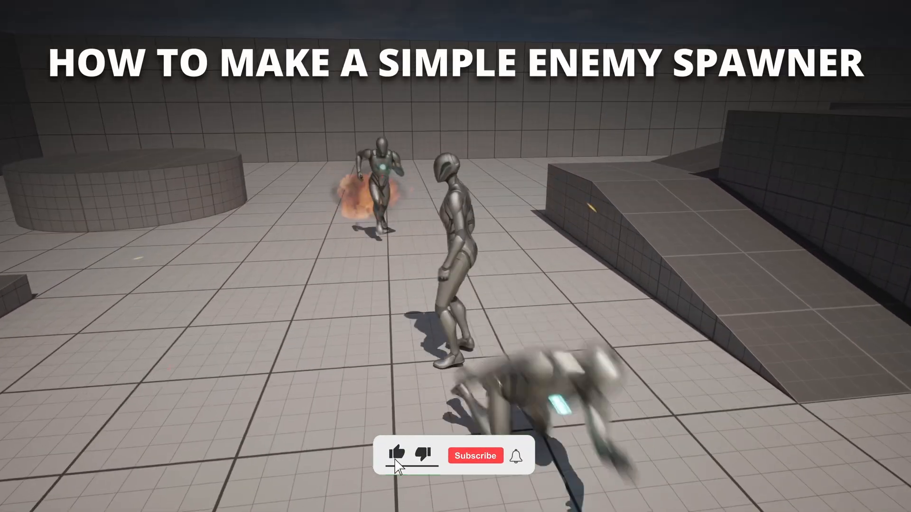
# Create an Actor Blueprint named BP_EnemySpawner in Content and open it for editing.
pyautogui.click(475, 456)
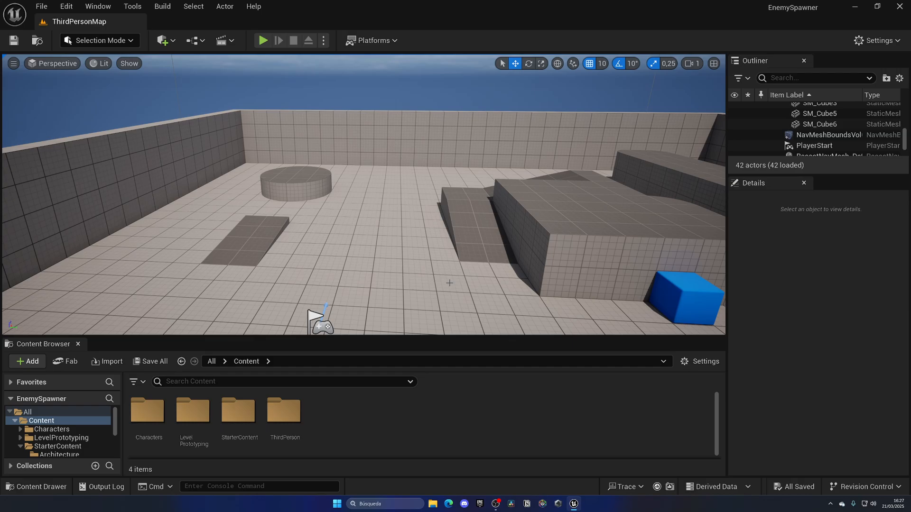
pyautogui.moveTo(418, 183)
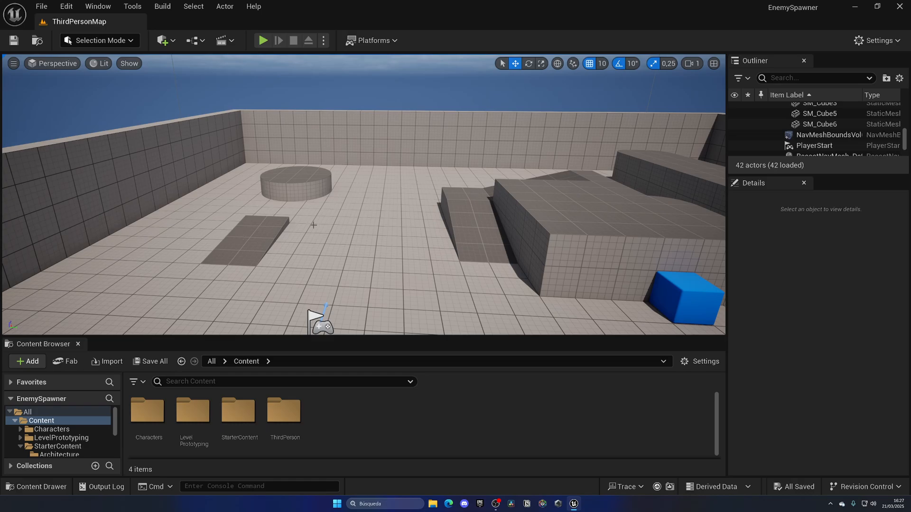
pyautogui.moveTo(423, 182)
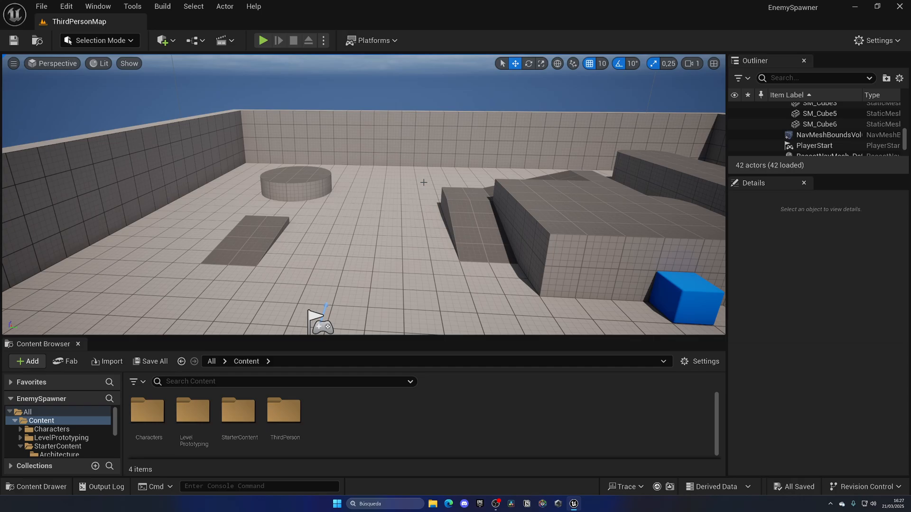
pyautogui.moveTo(435, 298)
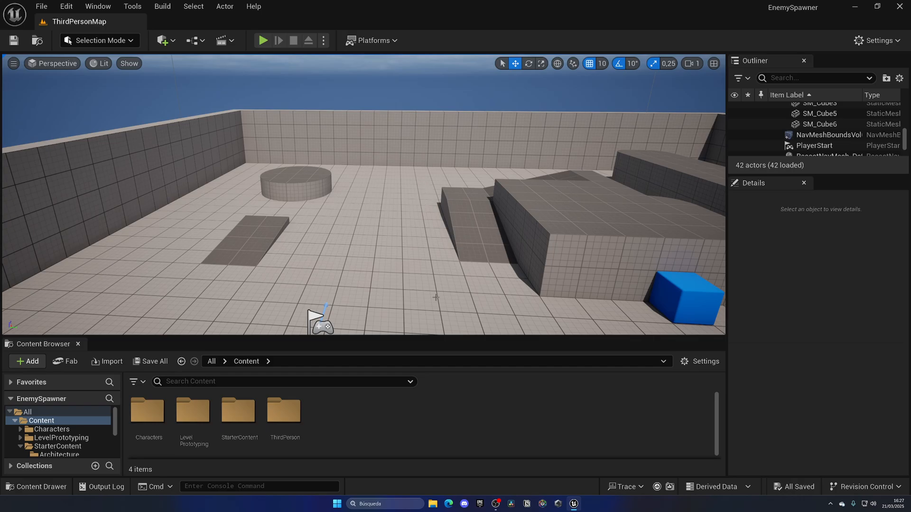
pyautogui.moveTo(406, 414)
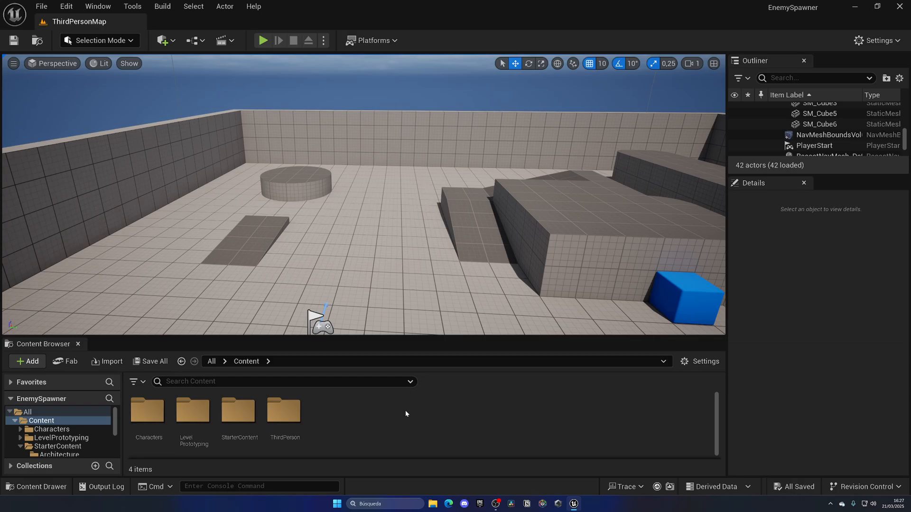
pyautogui.click(27, 360)
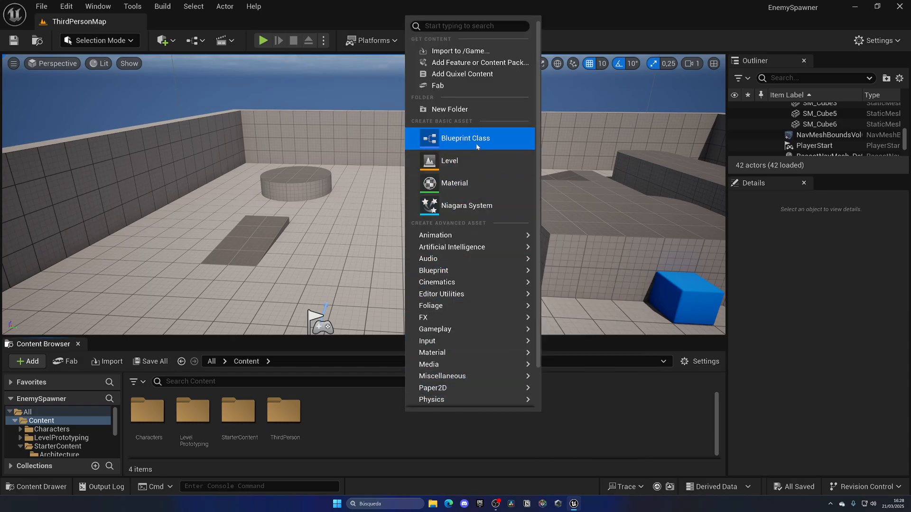
pyautogui.click(465, 138)
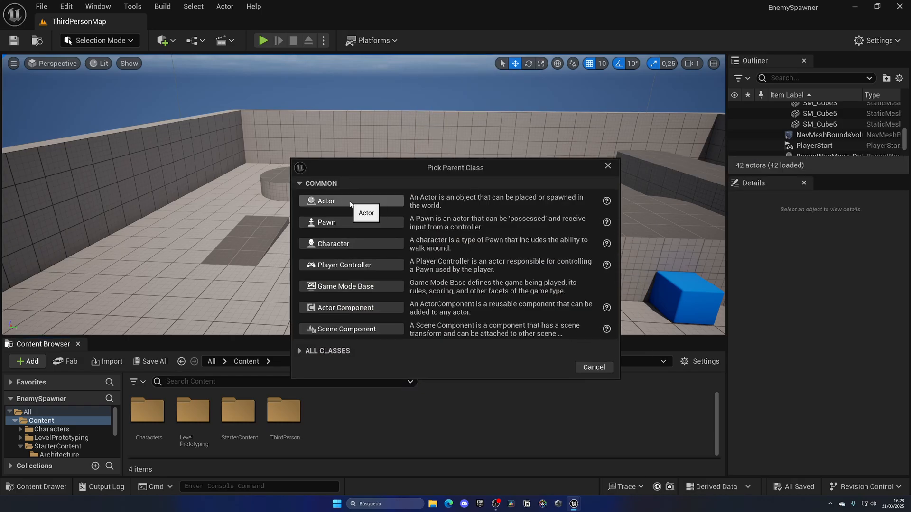
pyautogui.click(326, 201)
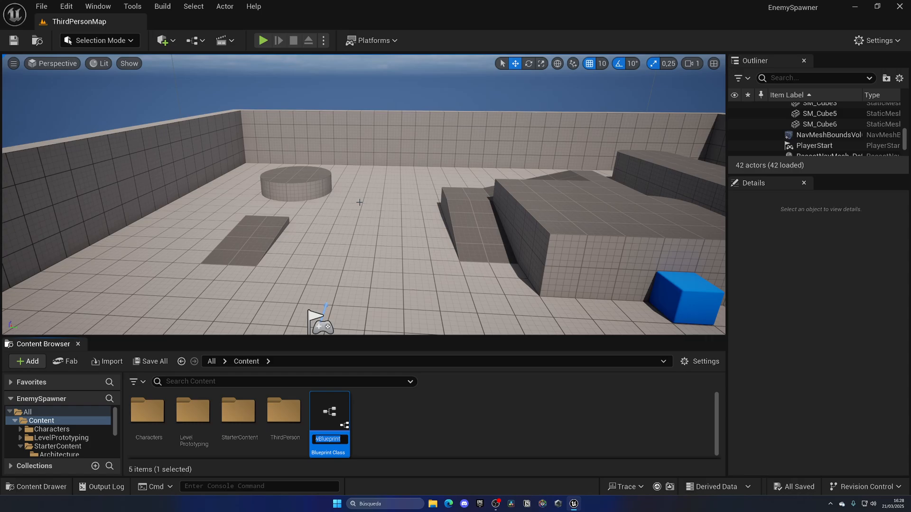
pyautogui.write('BP')
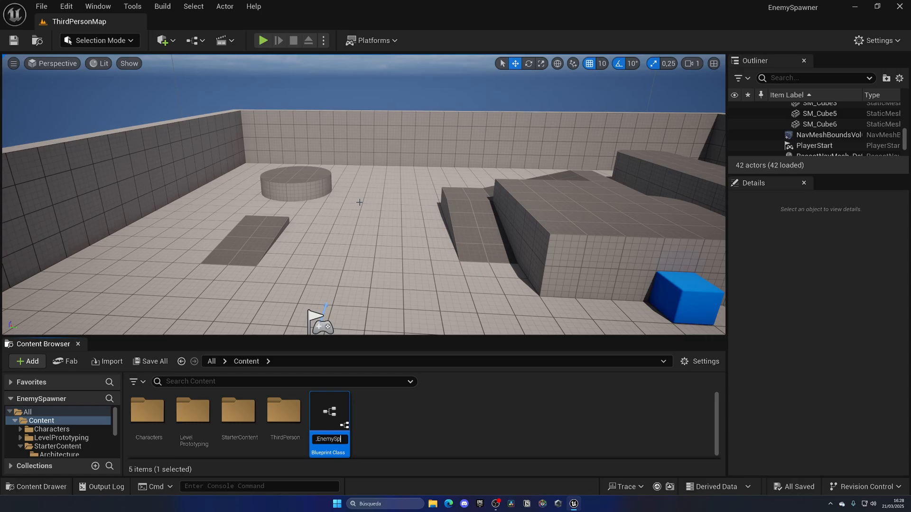
pyautogui.doubleClick(328, 411)
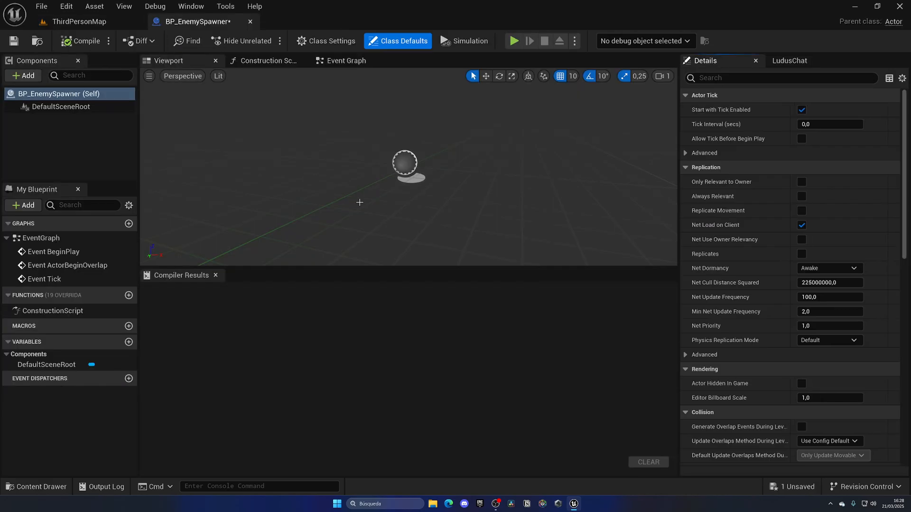
pyautogui.click(216, 275)
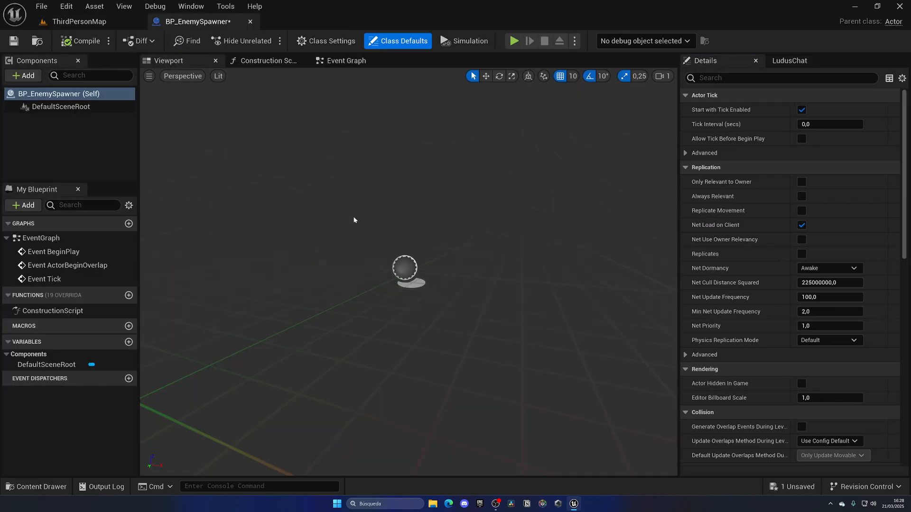
# Add a Billboard component under BP_EnemySpawner's DefaultSceneRoot.
pyautogui.click(23, 75)
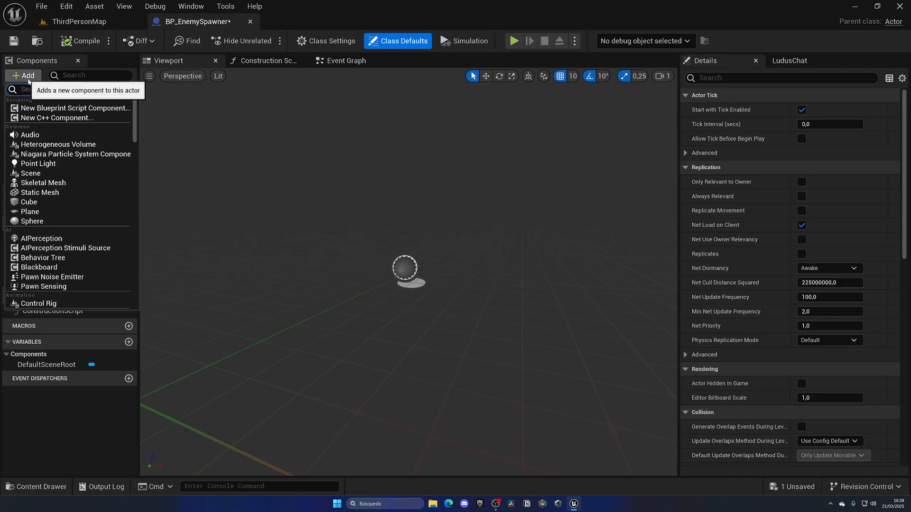
pyautogui.write('bill')
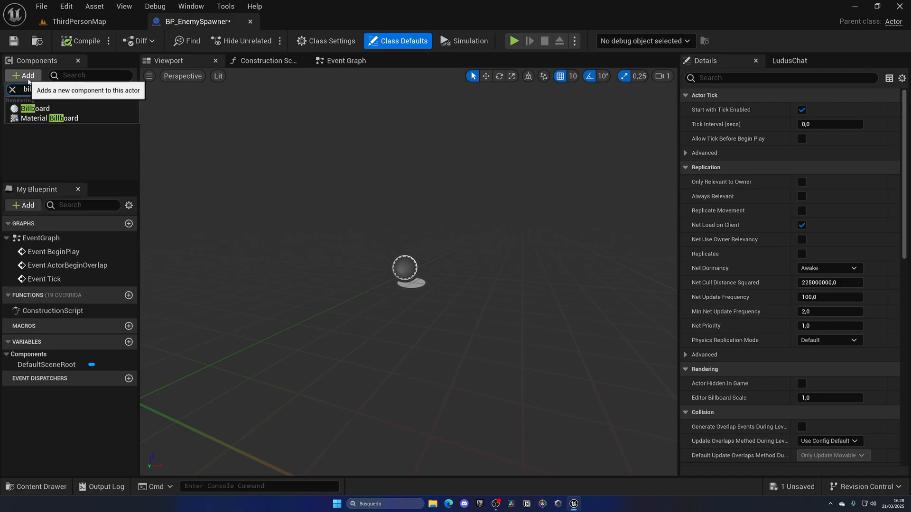
pyautogui.click(35, 108)
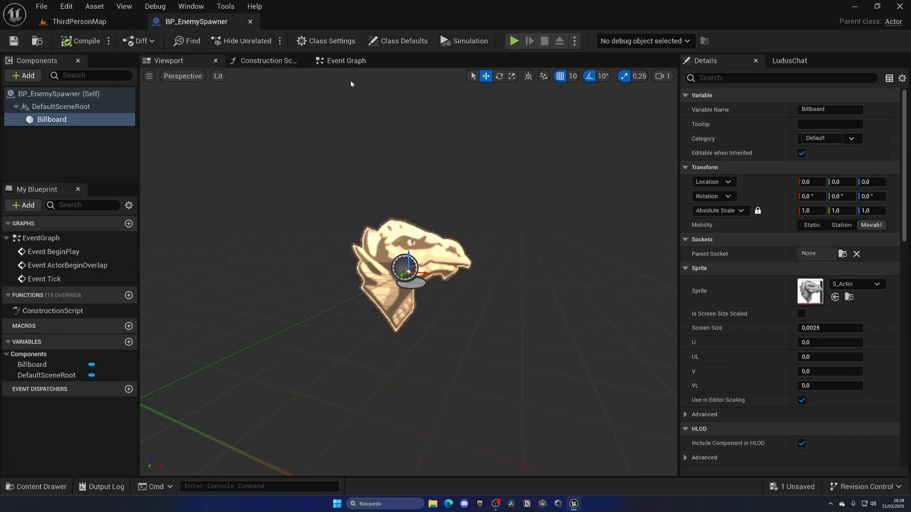
# In the Event Graph, wire a Spawn Enemy custom event into Spawn Actor from Class.
pyautogui.click(346, 61)
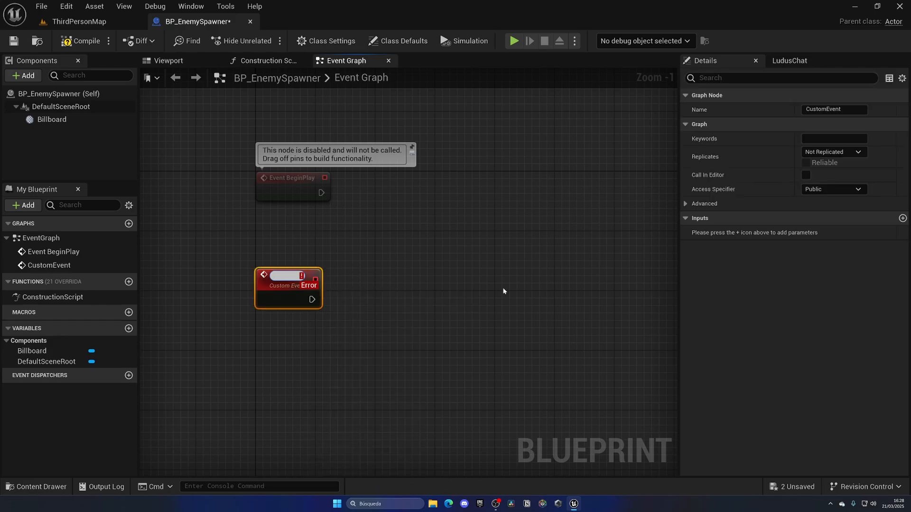
pyautogui.write('Spawn Enemy')
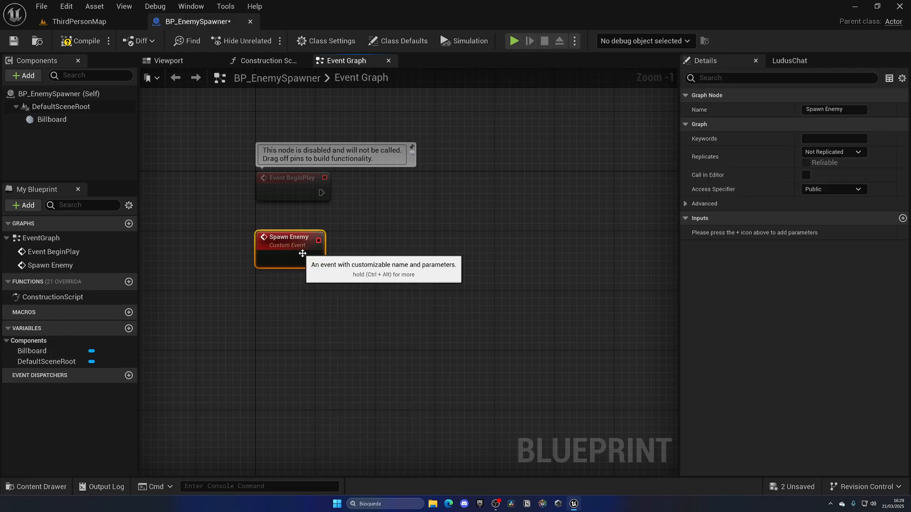
pyautogui.moveTo(328, 257); pyautogui.dragTo(424, 256)
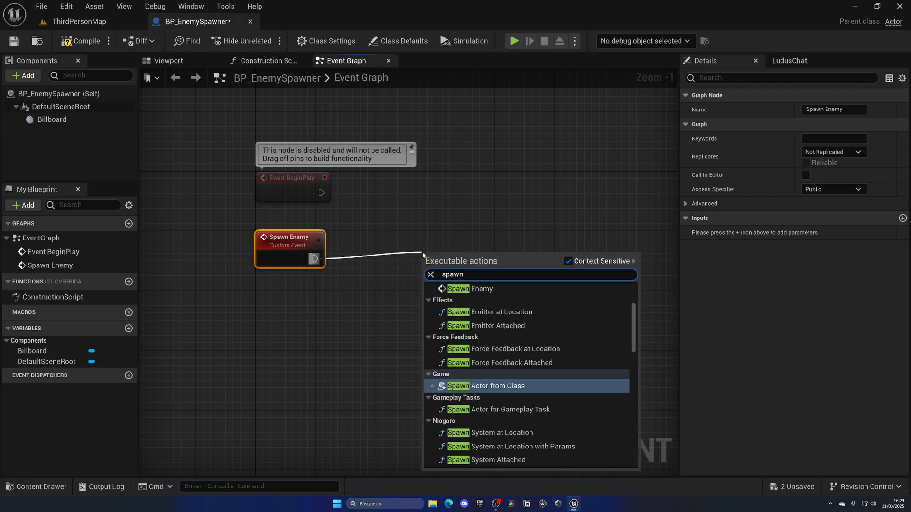
pyautogui.click(497, 385)
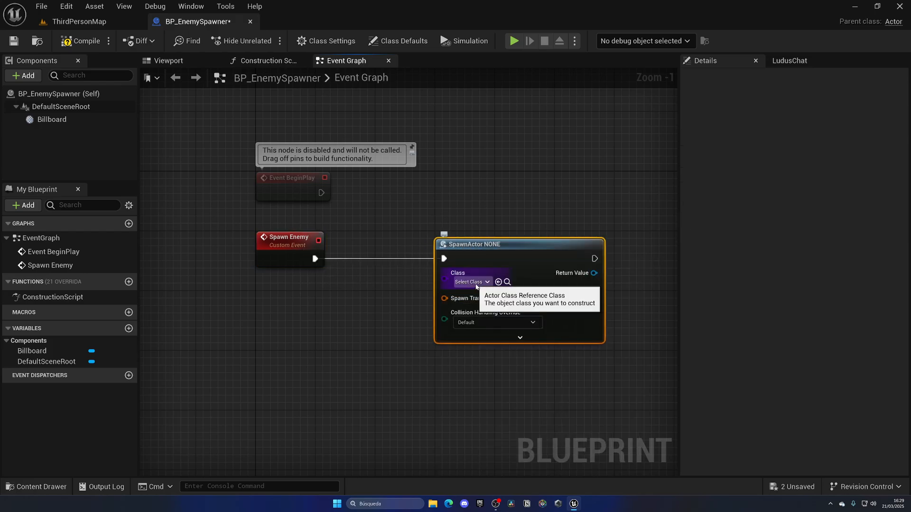
pyautogui.click(470, 282)
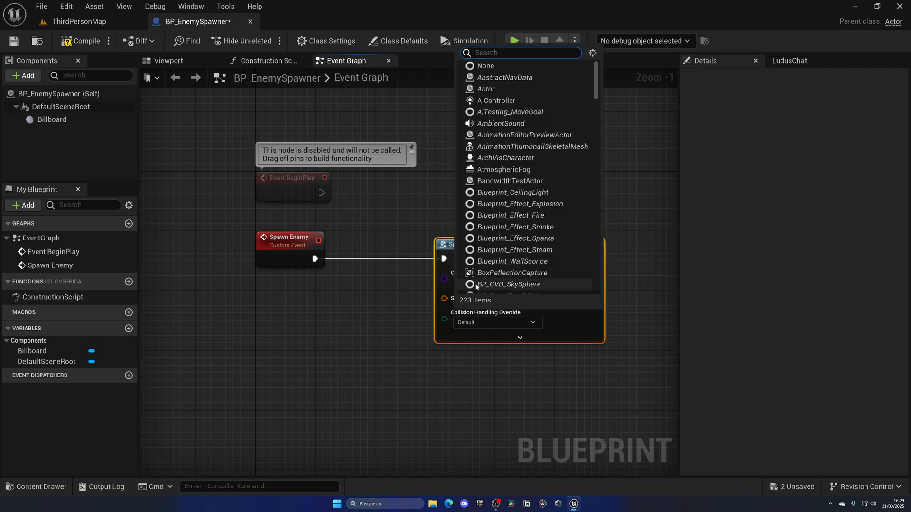
pyautogui.moveTo(587, 165)
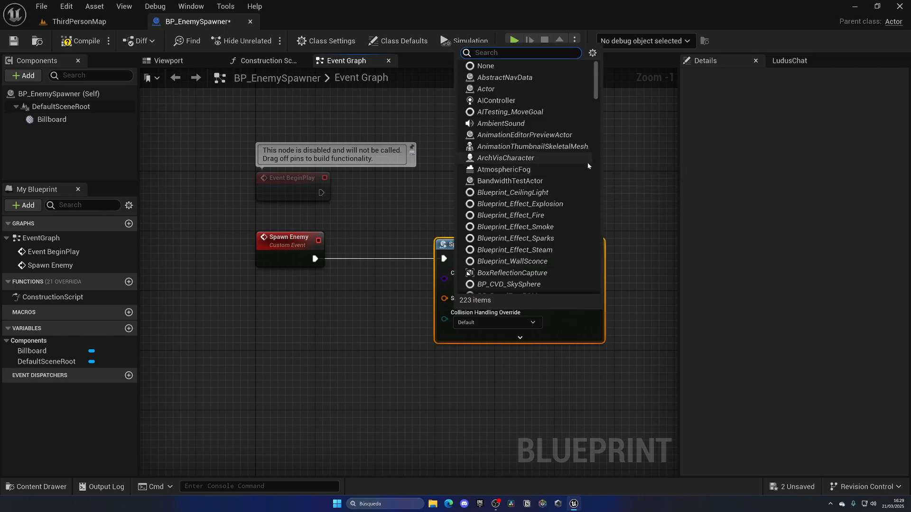
pyautogui.moveTo(625, 166)
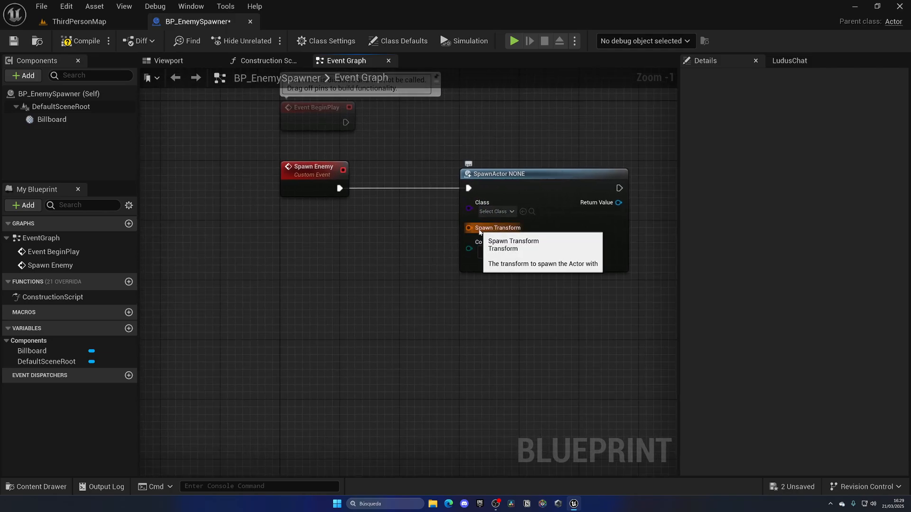
# Feed split Get Actor Transform location and rotation into SpawnActor, collision set to Always Spawn.
pyautogui.write('get')
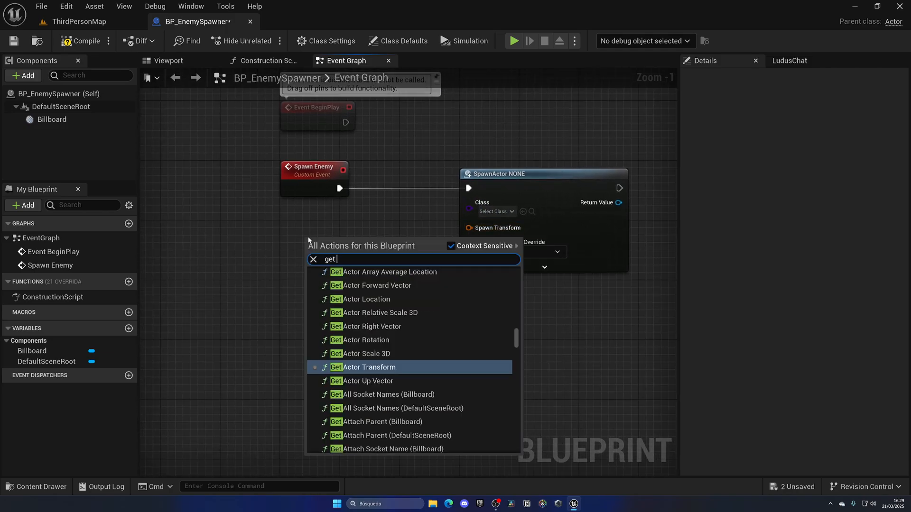
pyautogui.write('actor tra')
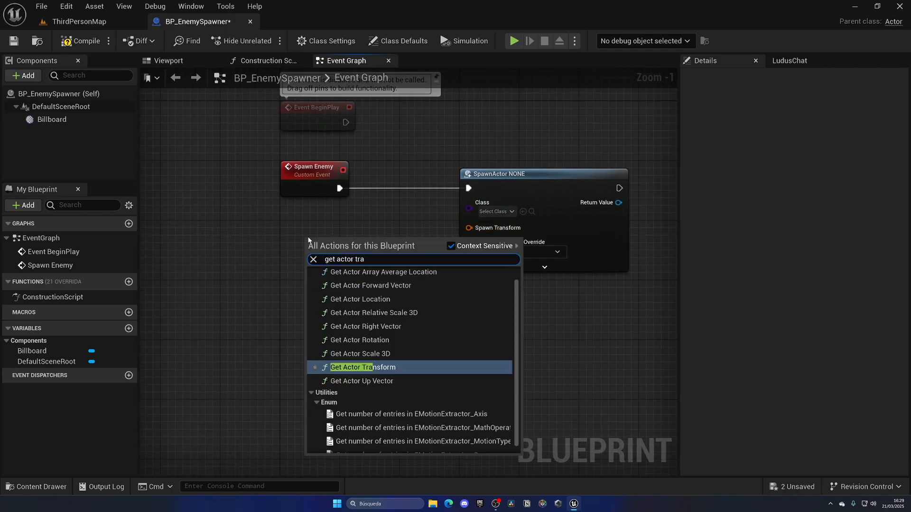
pyautogui.click(363, 367)
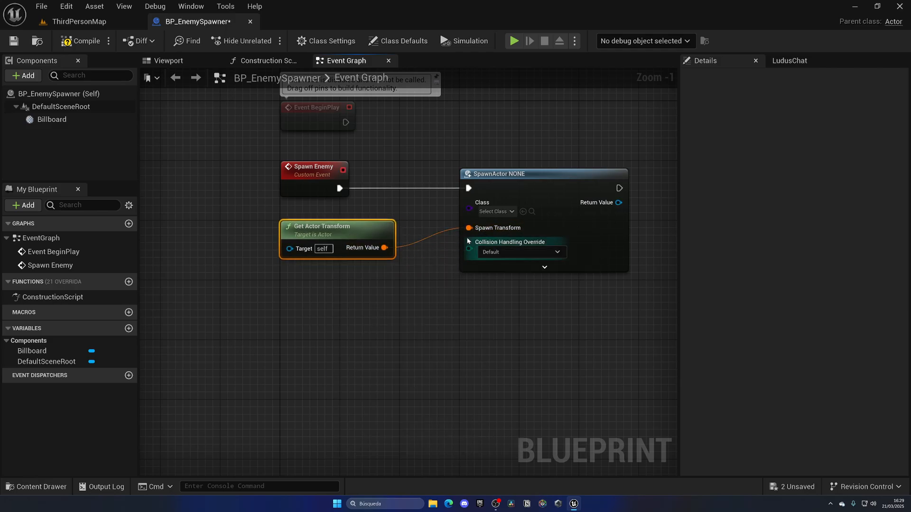
pyautogui.click(78, 22)
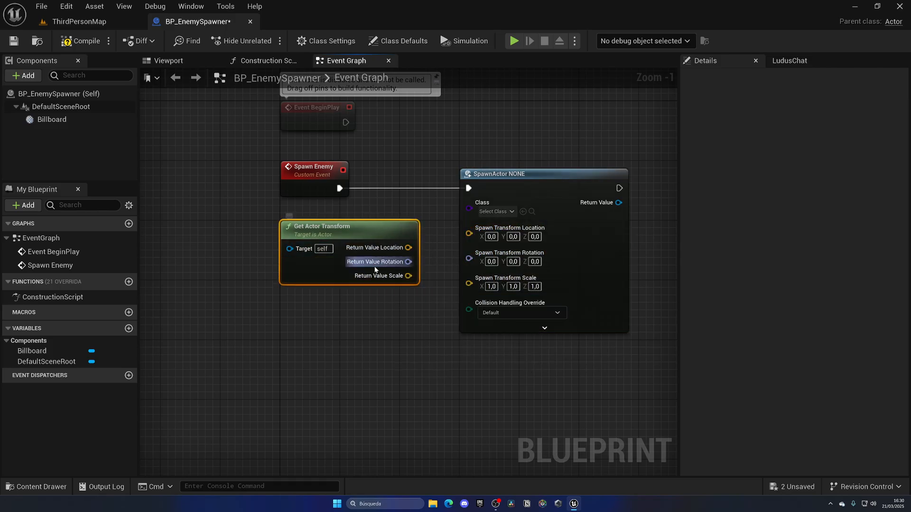
pyautogui.moveTo(408, 248); pyautogui.dragTo(469, 227)
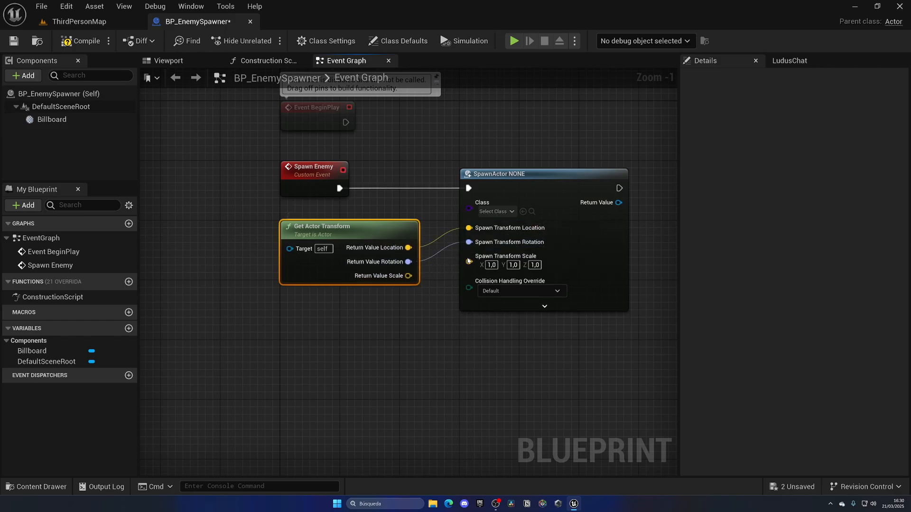
pyautogui.click(85, 41)
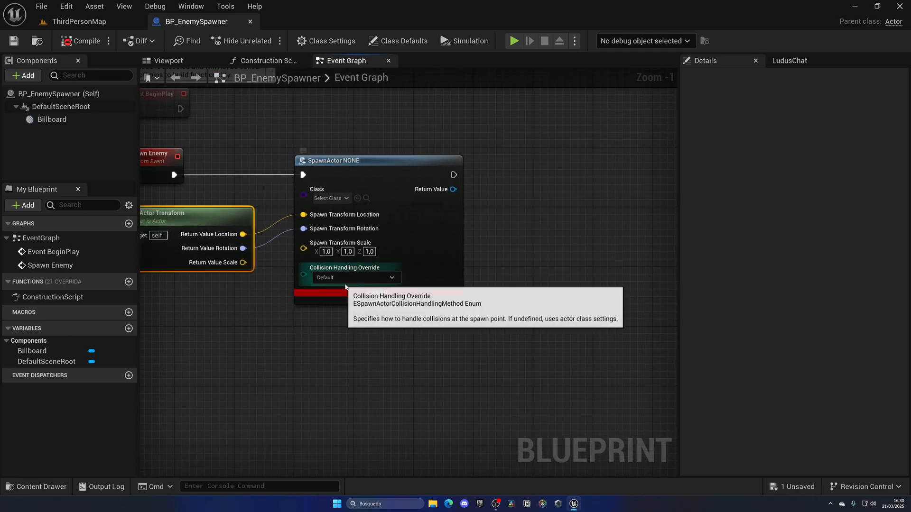
pyautogui.click(355, 277)
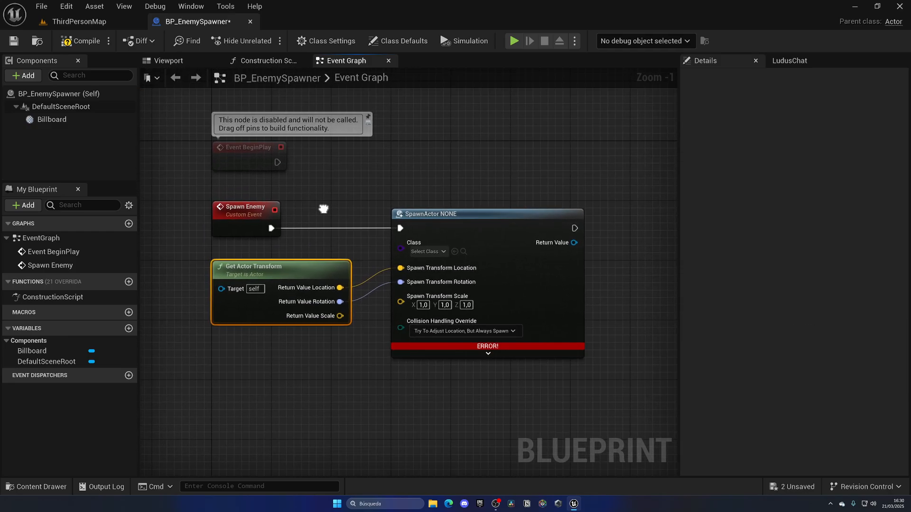
pyautogui.moveTo(323, 211)
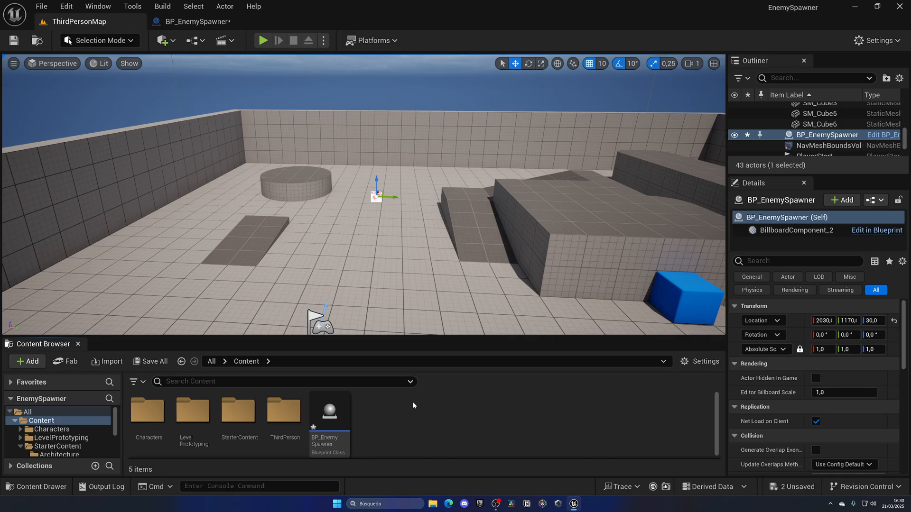
# Create Character blueprint BP_AI with its mesh at Location Z -89 and Rotation Z -90.
pyautogui.click(27, 361)
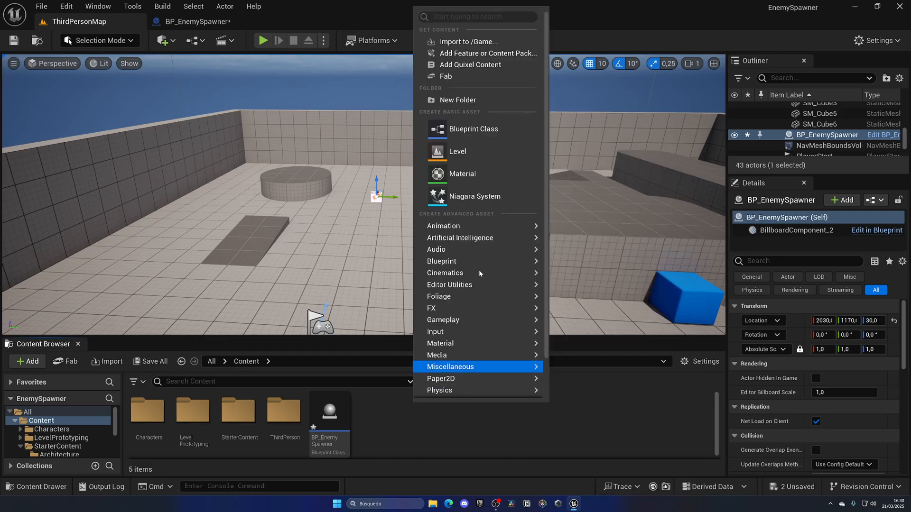
pyautogui.click(473, 128)
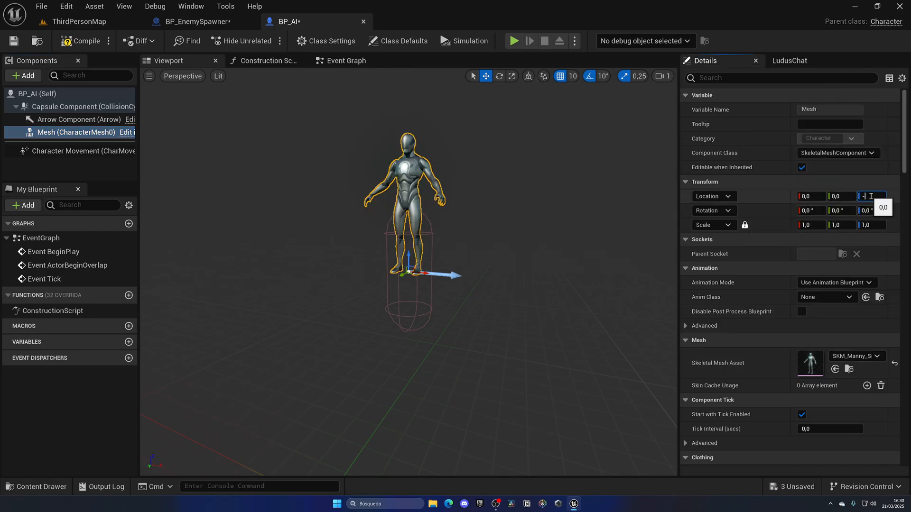
pyautogui.write('-89,0')
pyautogui.click(872, 210)
pyautogui.write('-90')
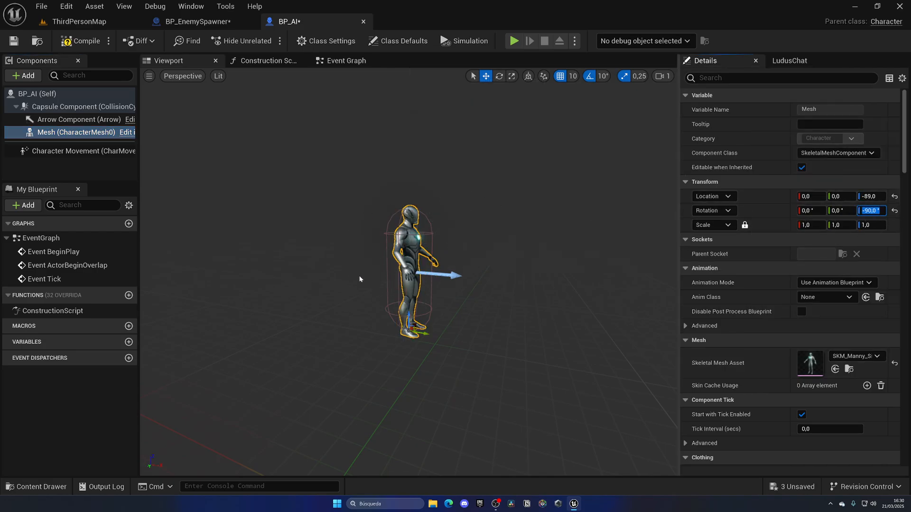
pyautogui.moveTo(264, 135)
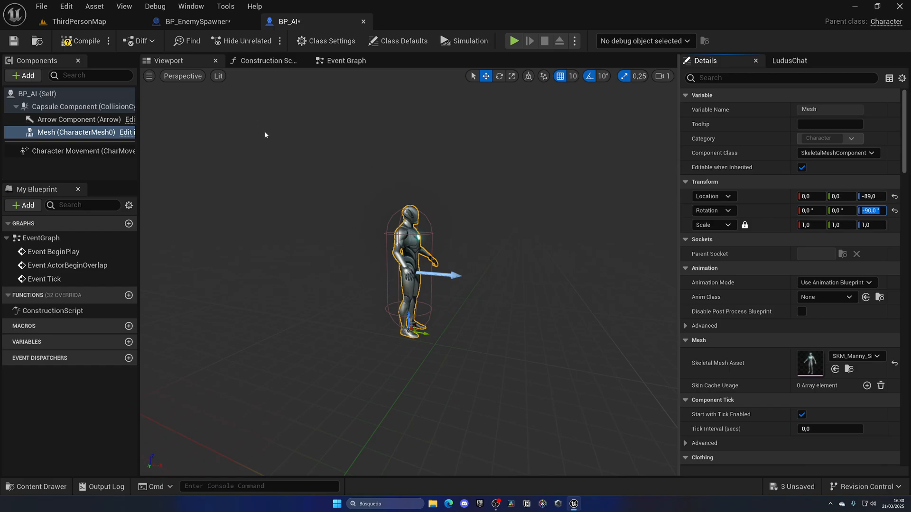
pyautogui.click(346, 61)
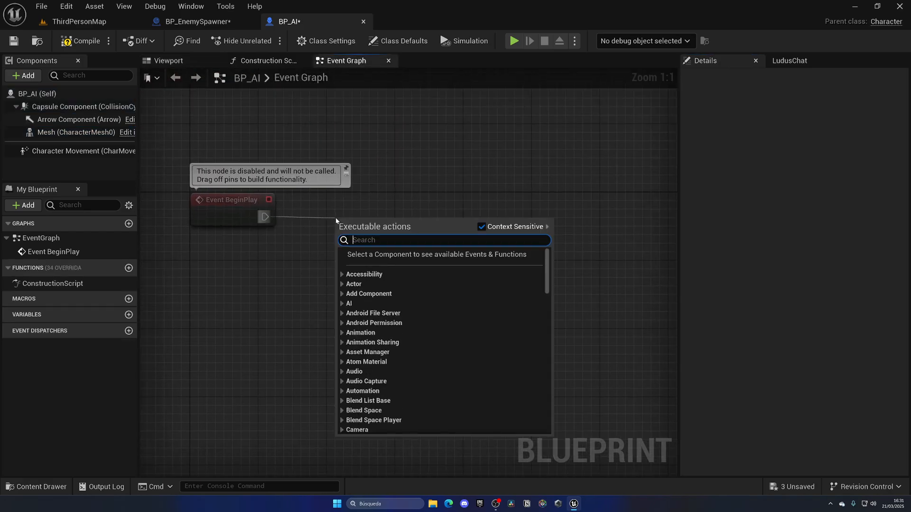
# On BeginPlay, AI MoveTo toward Get Player Character with radius 120, and save BP_AI.
pyautogui.write('ai move')
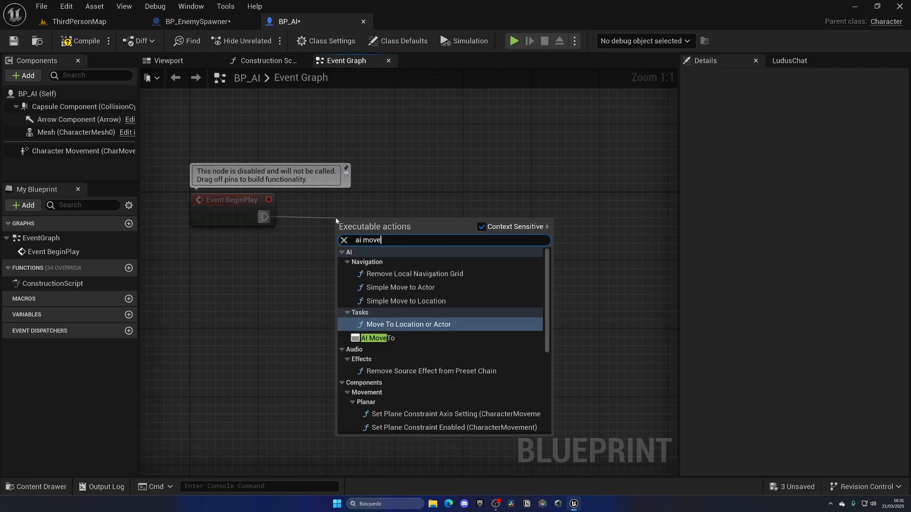
pyautogui.click(378, 339)
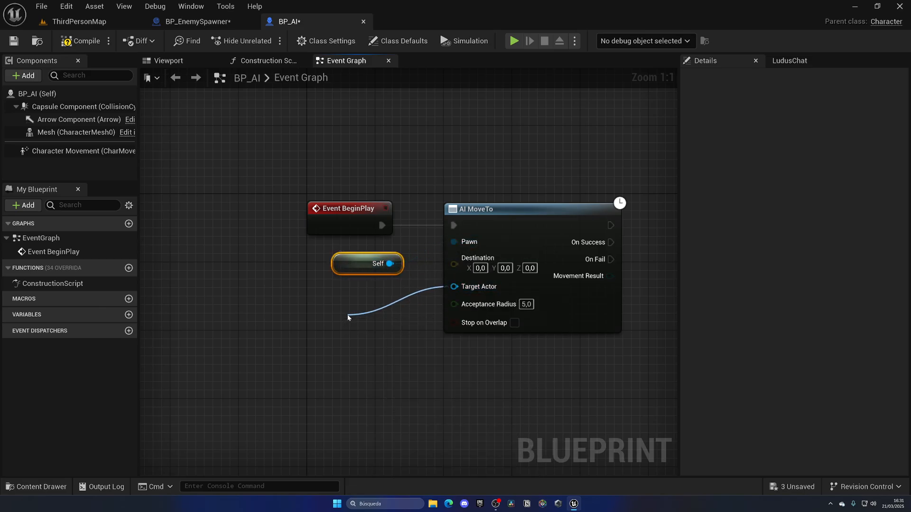
pyautogui.write('get plau')
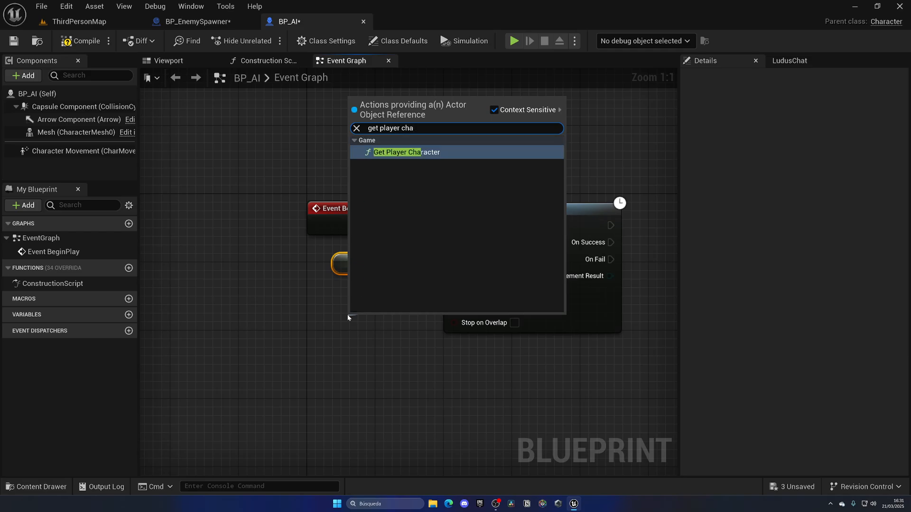
pyautogui.click(406, 151)
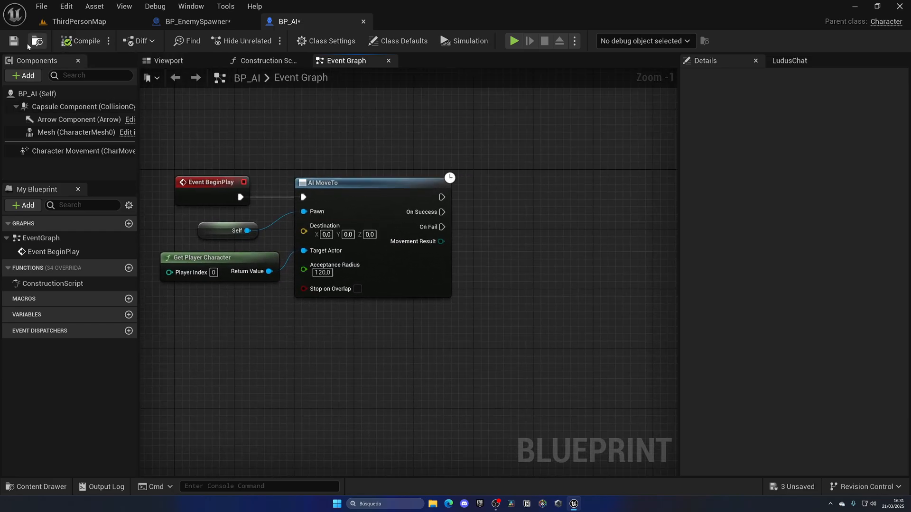
pyautogui.click(198, 22)
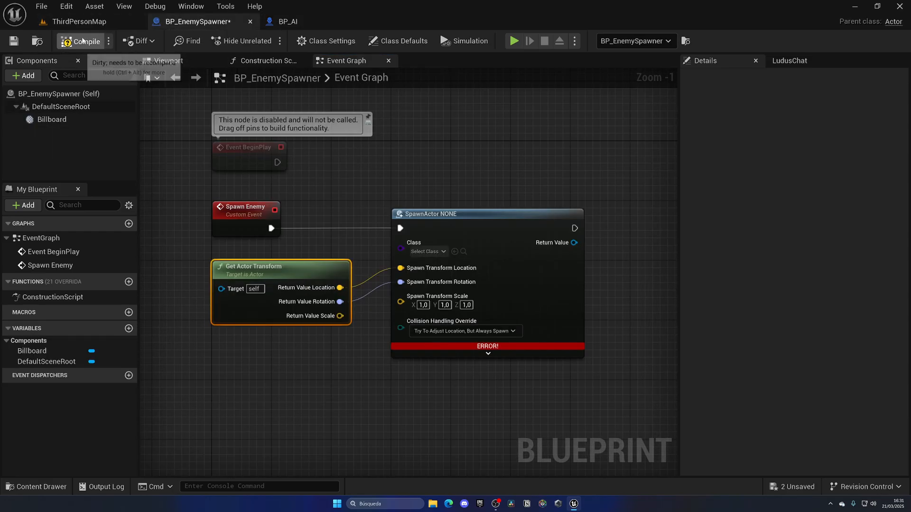
# Set the spawner's SpawnActor class to BP_AI, save, and run a play test.
pyautogui.click(427, 251)
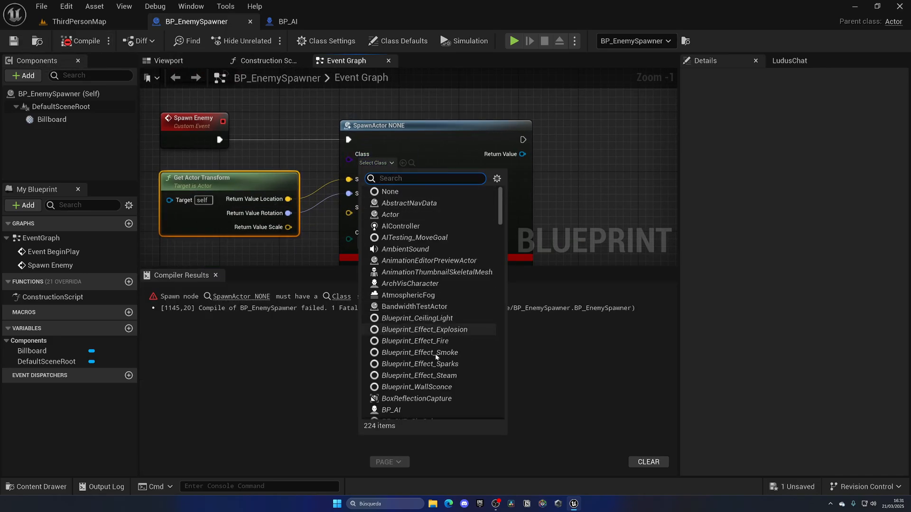
pyautogui.click(391, 409)
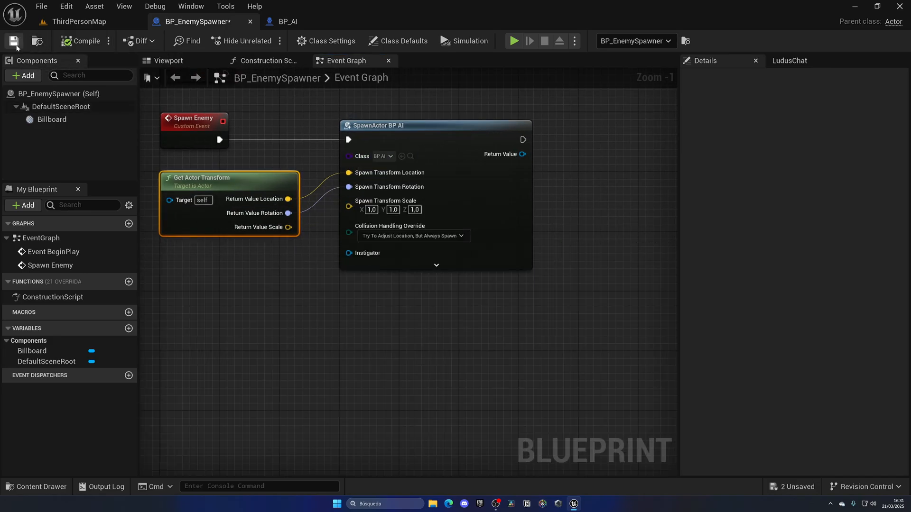
pyautogui.click(284, 22)
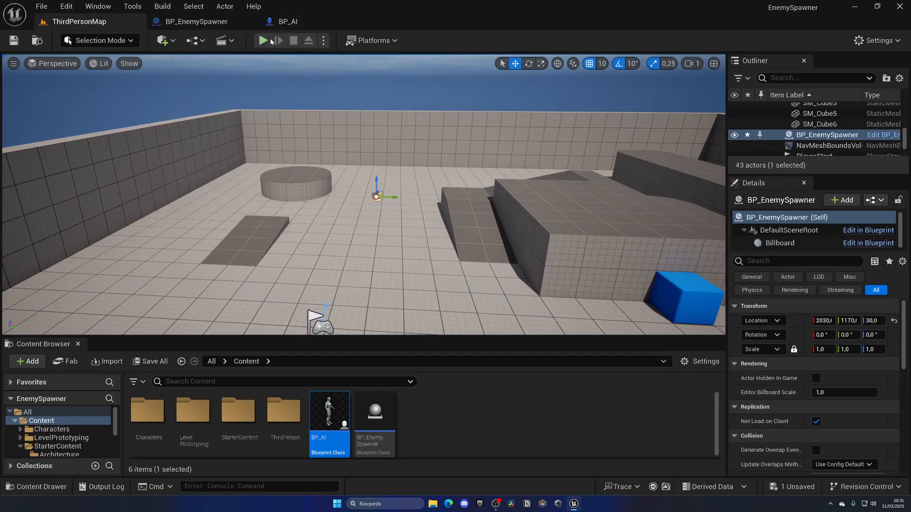
pyautogui.click(264, 40)
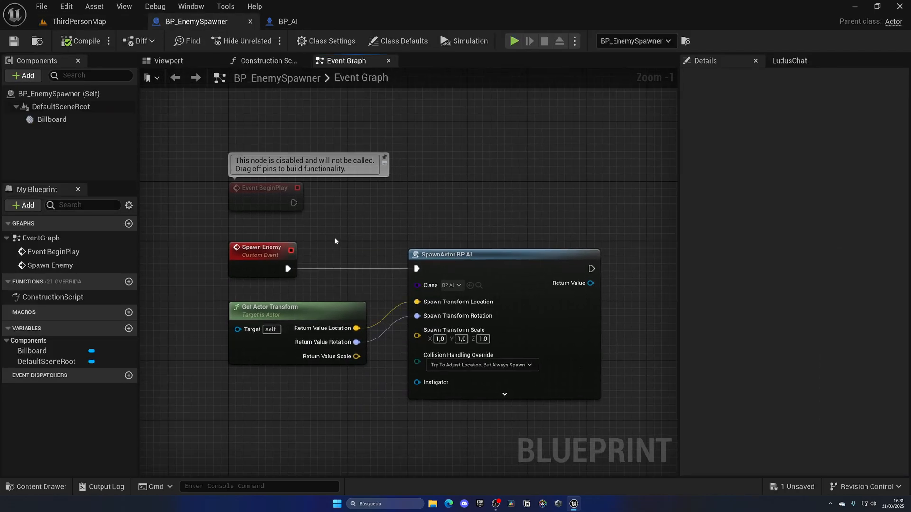
# Call Spawn Enemy from Event BeginPlay and play-test the level repeatedly.
pyautogui.click(262, 251)
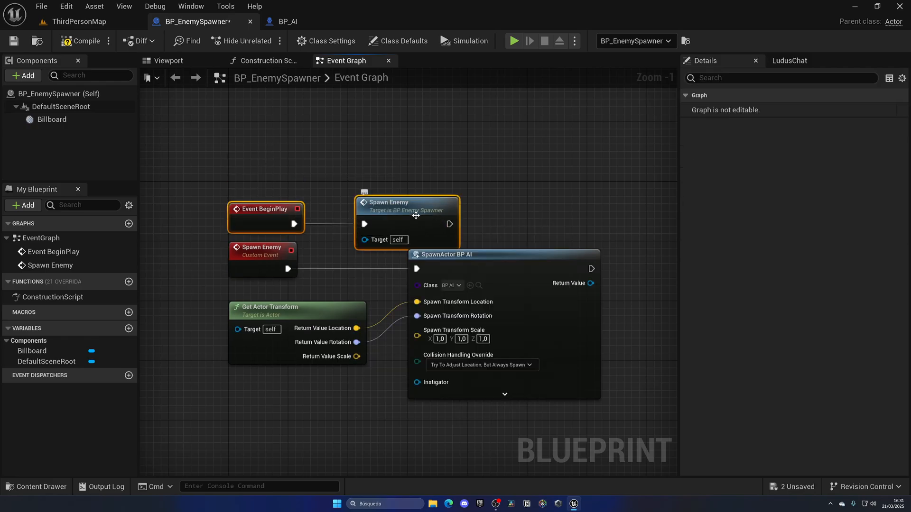
pyautogui.click(78, 22)
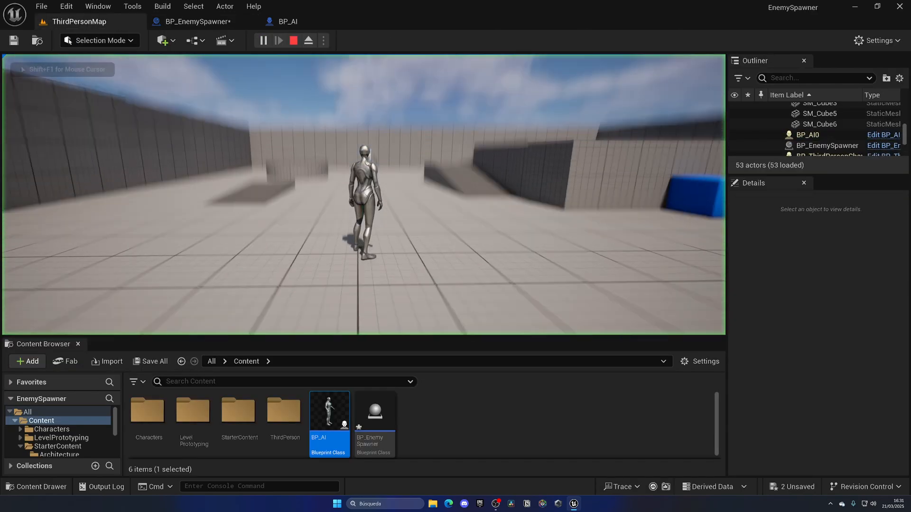
pyautogui.click(293, 40)
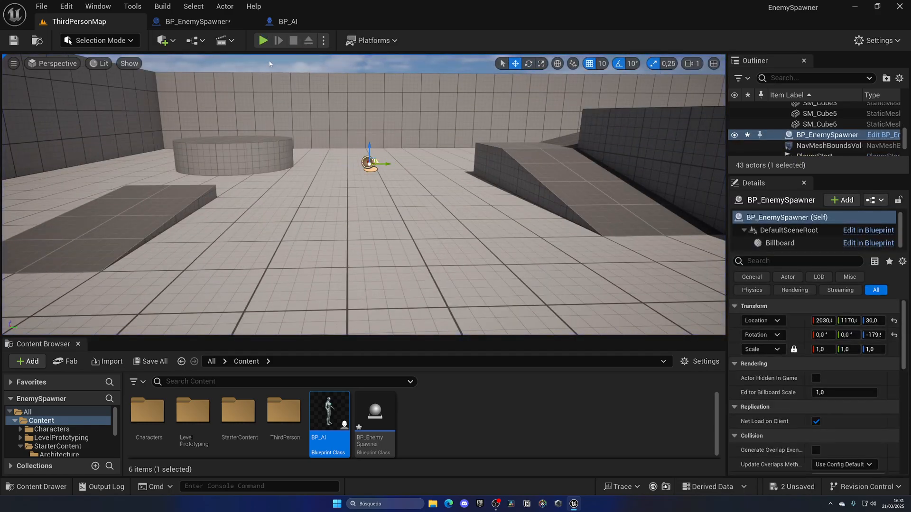
pyautogui.click(262, 39)
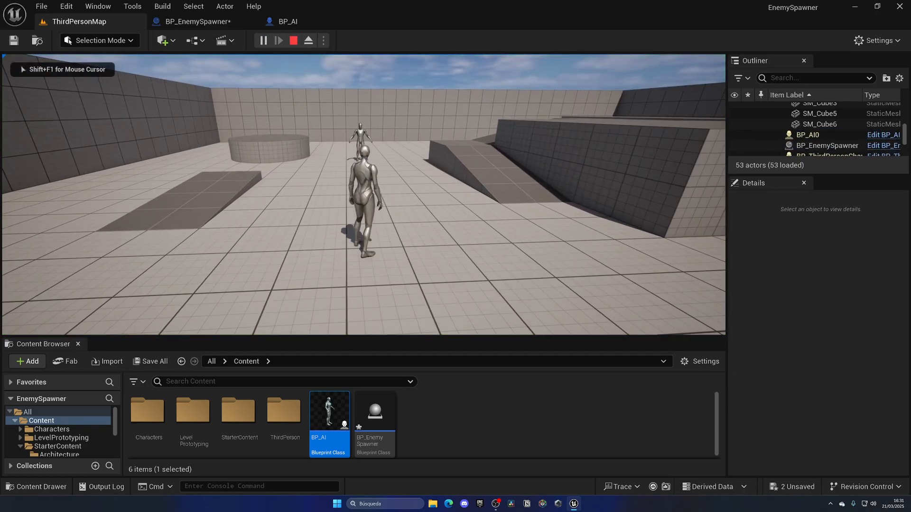
pyautogui.click(293, 40)
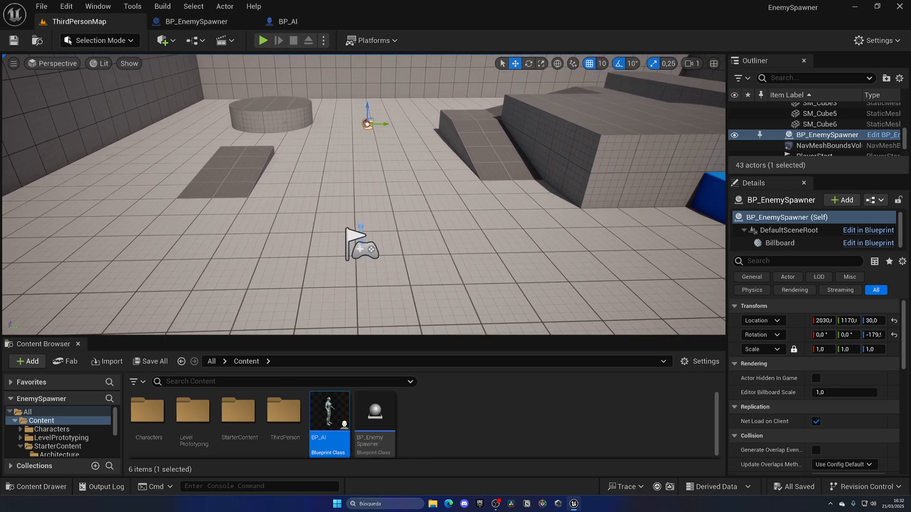
# Place another Nav Mesh Bounds Volume from Quick Add, scaled to 20.
pyautogui.click(164, 40)
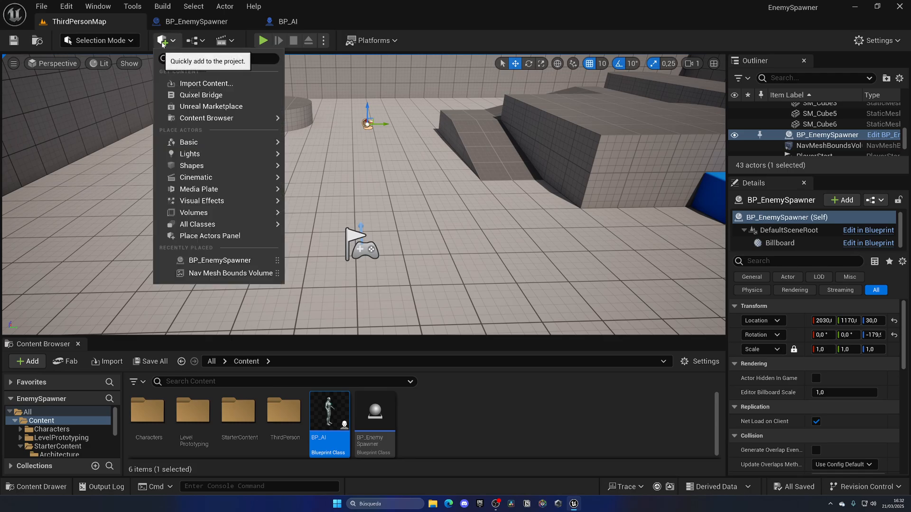
pyautogui.moveTo(194, 213)
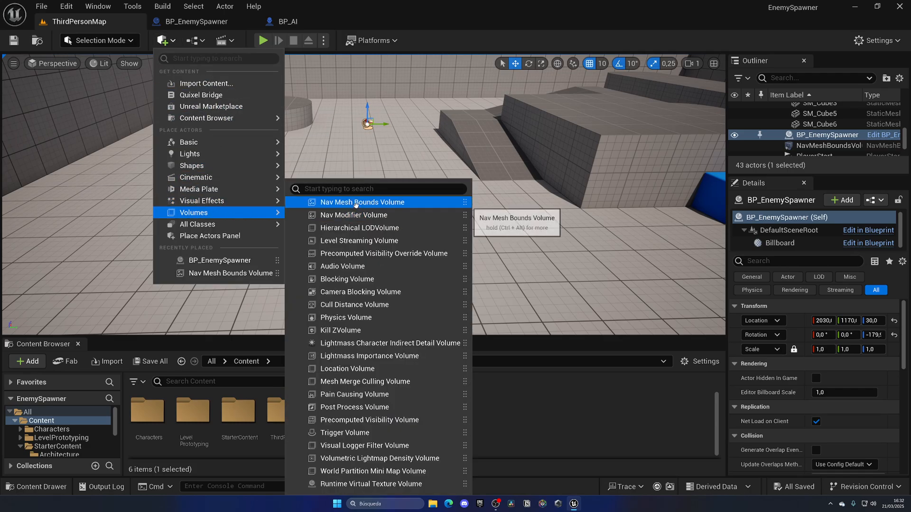
pyautogui.click(362, 202)
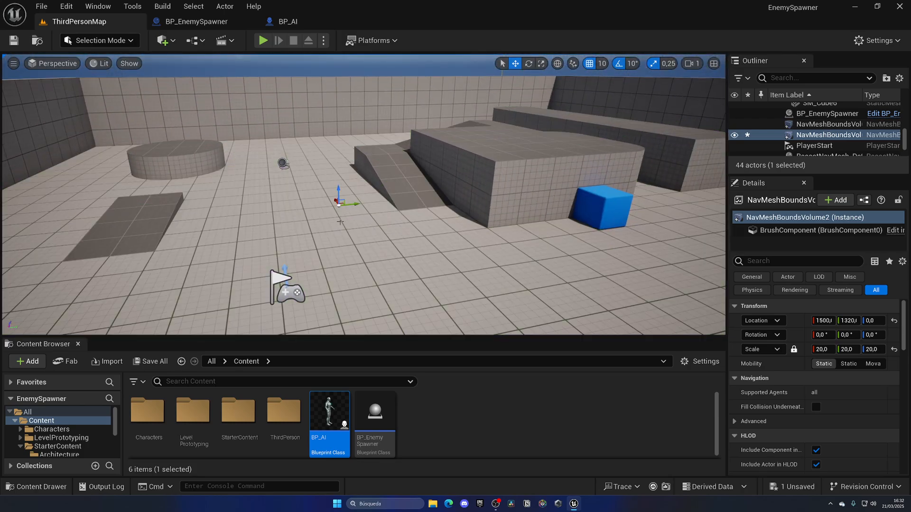
pyautogui.moveTo(262, 40)
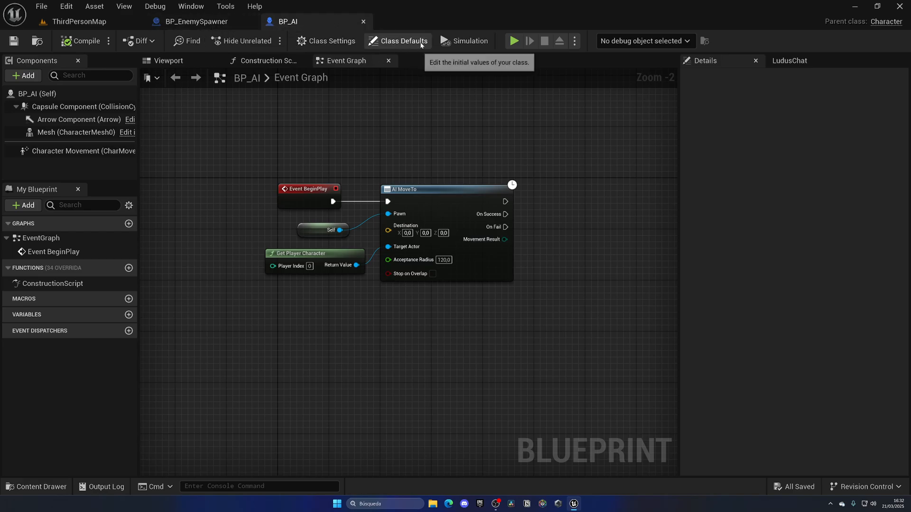
# In BP_AI Class Defaults, set Auto Possess AI to Placed in World or Spawned.
pyautogui.click(402, 41)
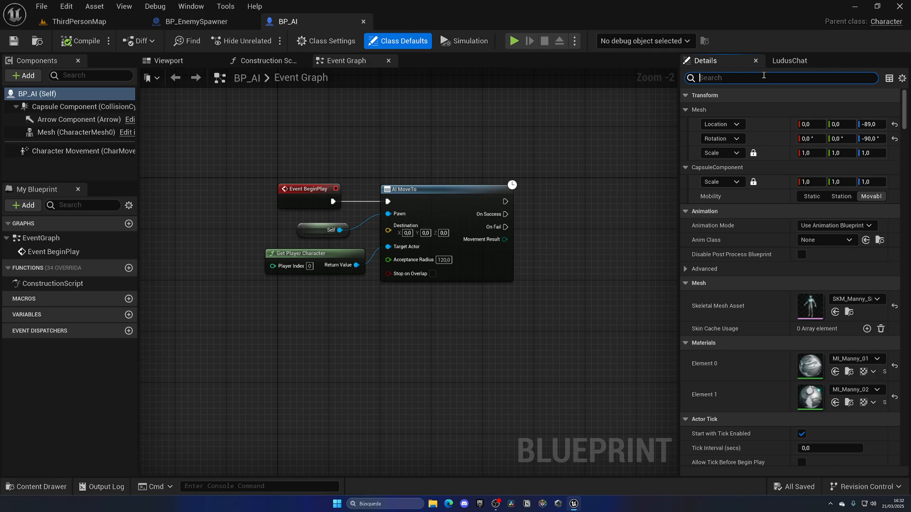
pyautogui.write('ai')
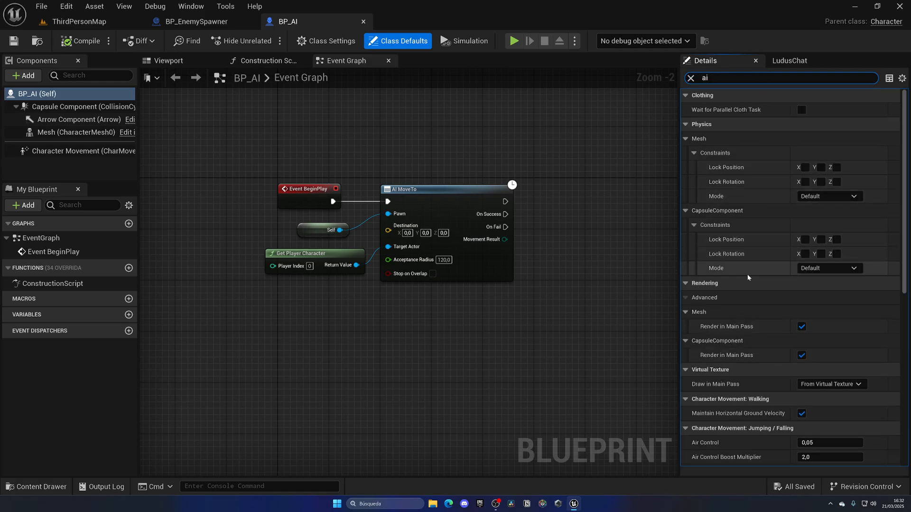
pyautogui.scroll(-3)
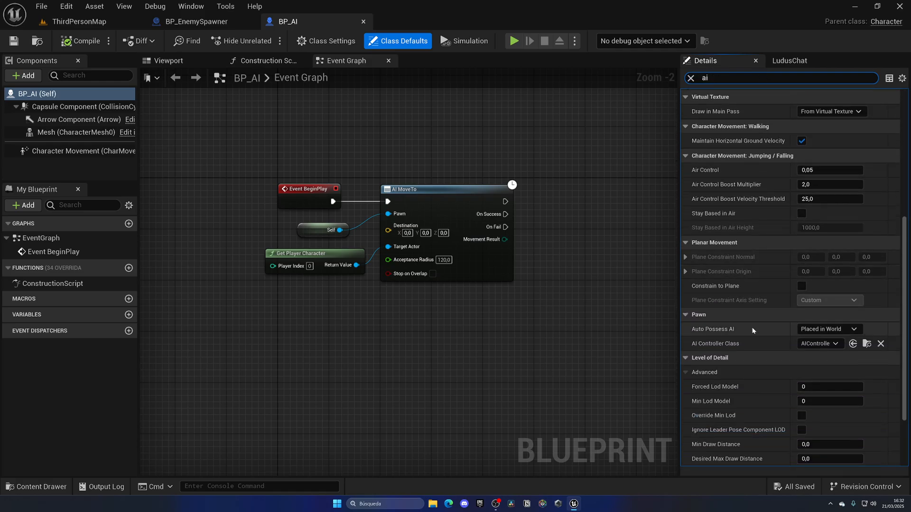
pyautogui.click(828, 329)
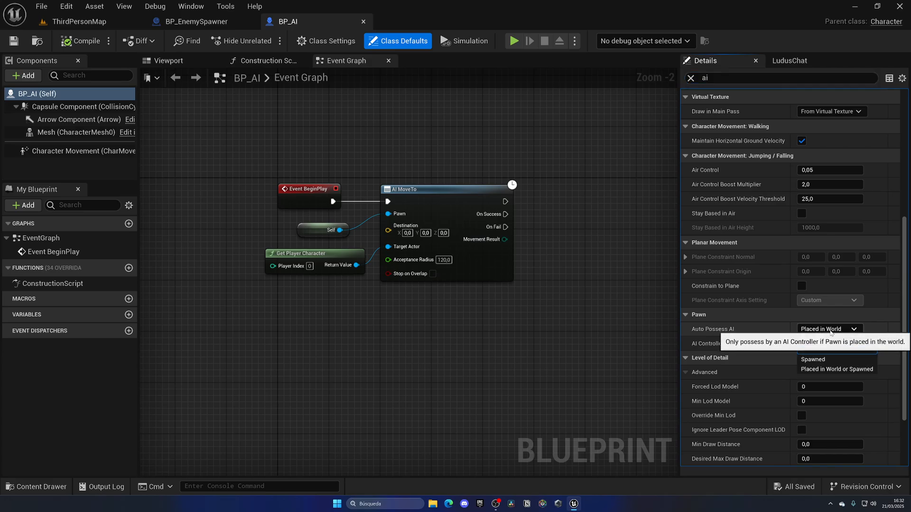
pyautogui.click(828, 329)
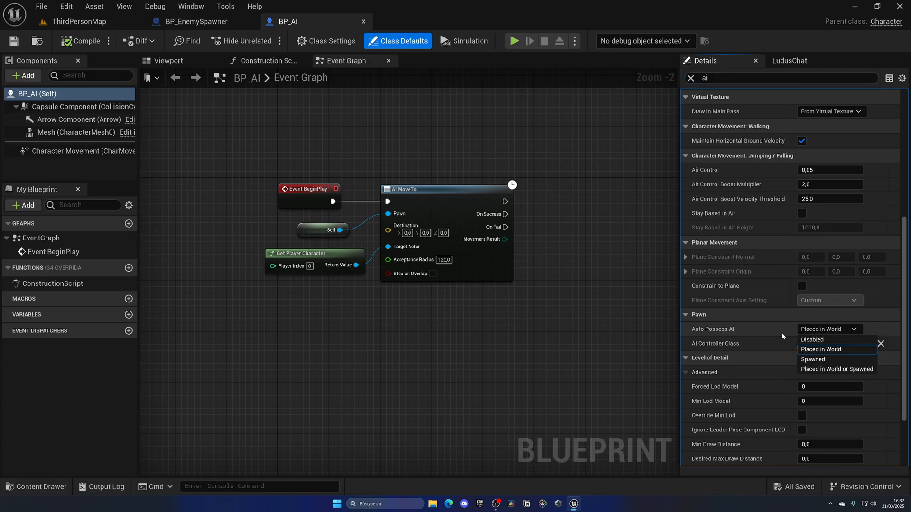
pyautogui.moveTo(837, 370)
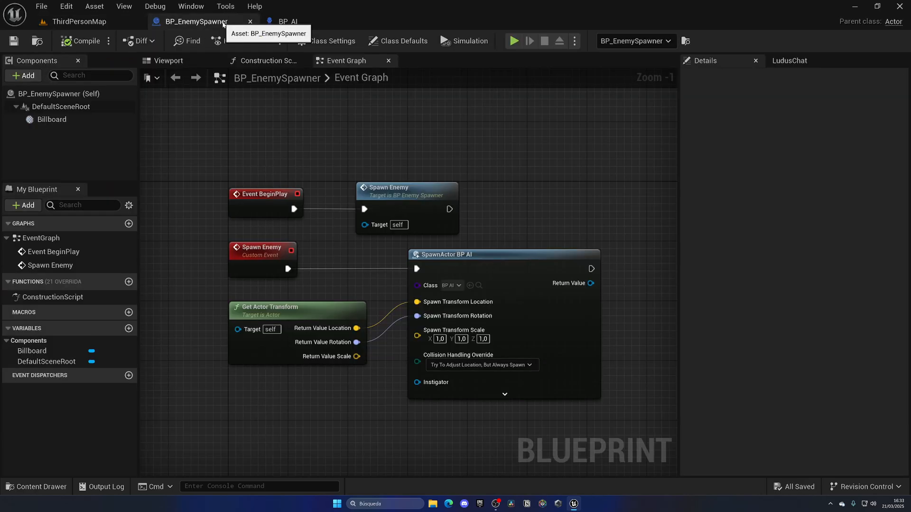
# On AI MoveTo success, Set Simulate Physics on Mesh ticked, mesh collision preset Custom.
pyautogui.click(287, 21)
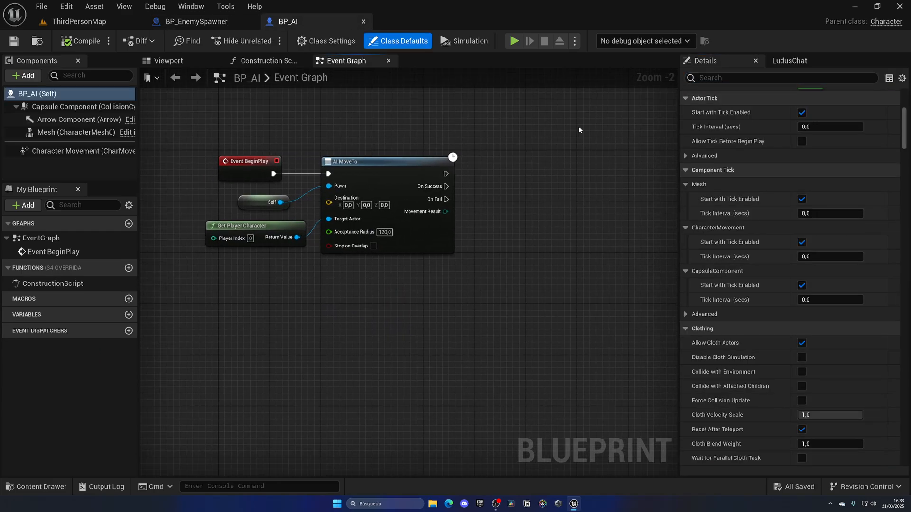
pyautogui.moveTo(445, 186); pyautogui.dragTo(450, 200)
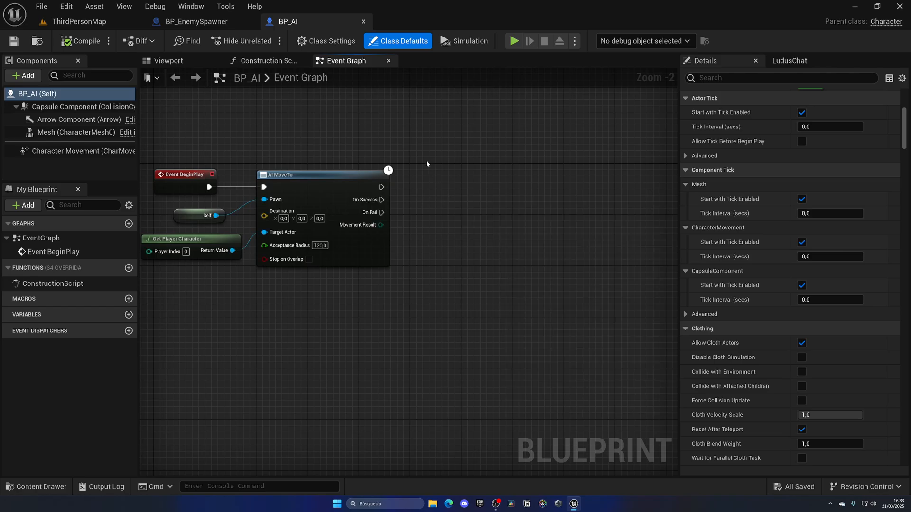
pyautogui.moveTo(49, 132)
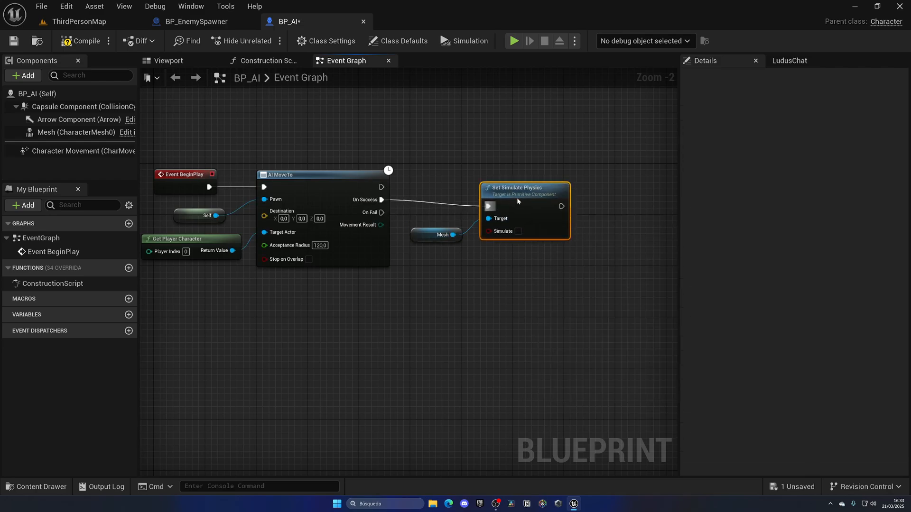
pyautogui.click(75, 131)
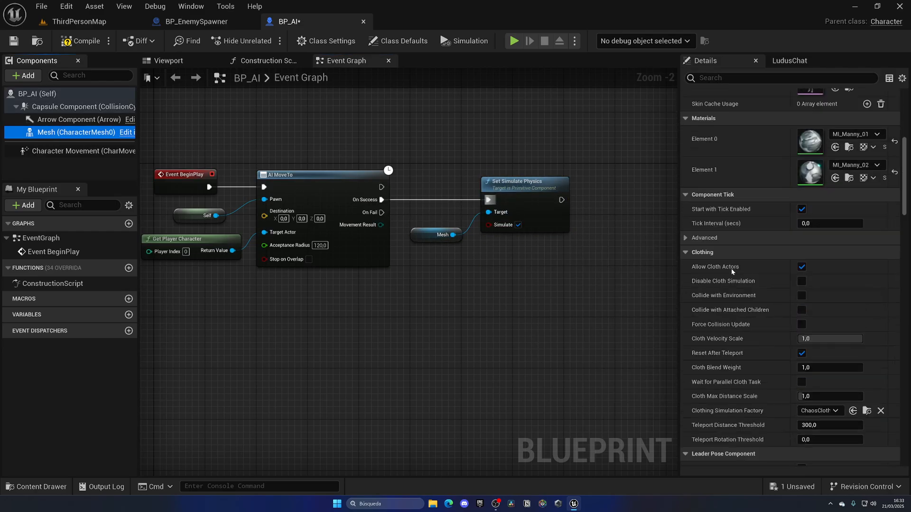
pyautogui.click(828, 169)
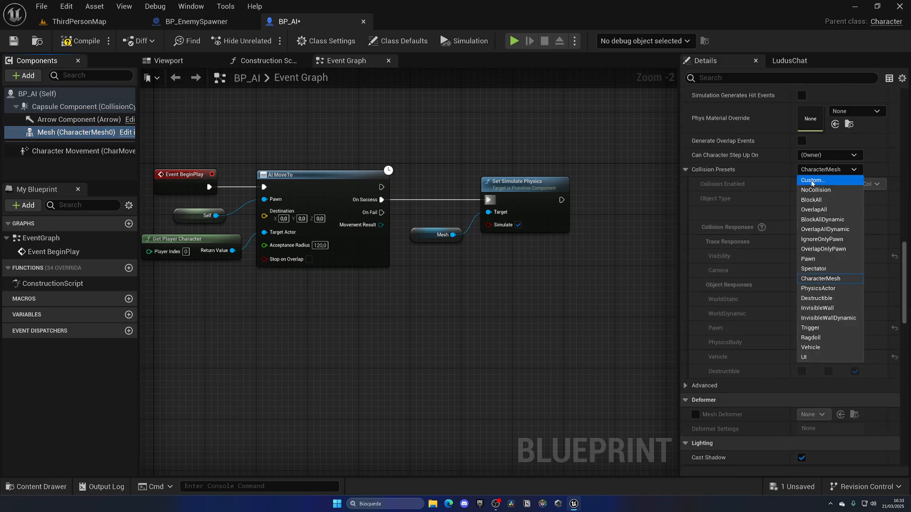
pyautogui.click(813, 180)
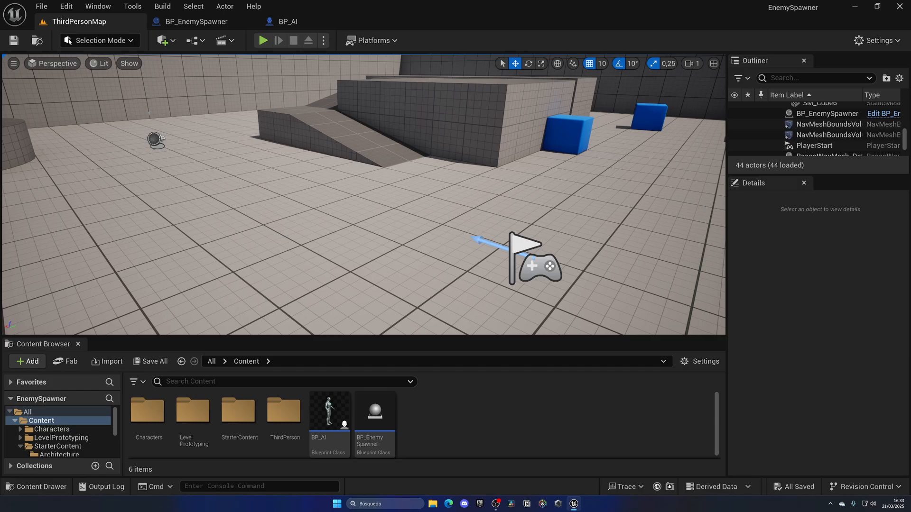
# Review BP_EnemySpawner's Spawn Enemy logic, then return to the BP_AI event graph.
pyautogui.click(287, 21)
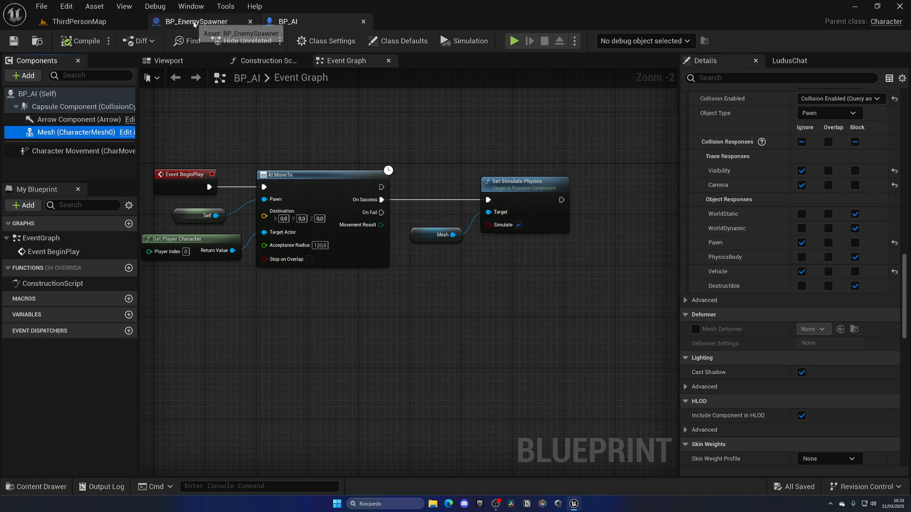
pyautogui.click(197, 21)
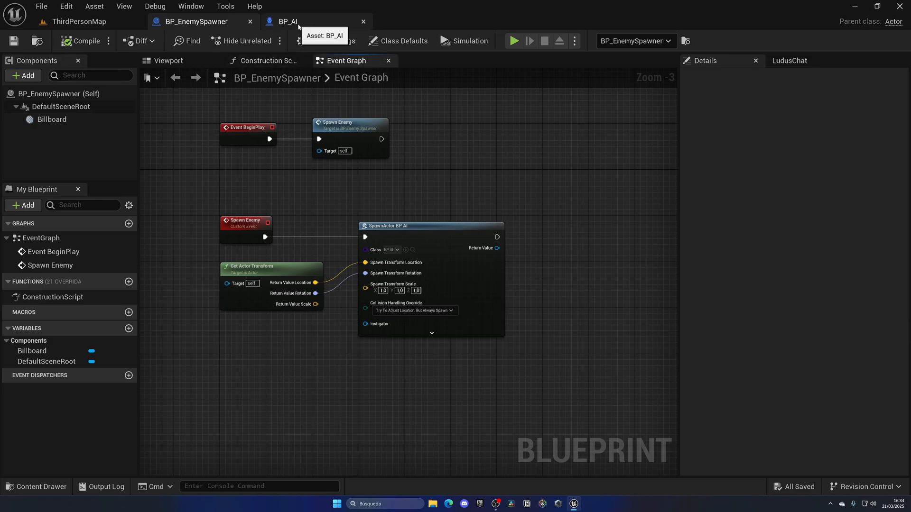
pyautogui.click(287, 21)
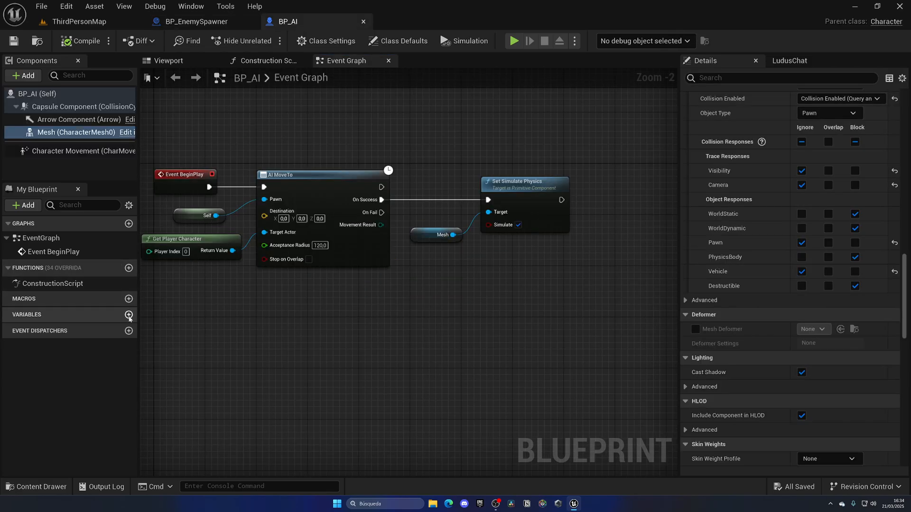
# Add a 'spawner' variable of BP Enemy Spawner type and call its Spawn Enemy after Set Simulate Physics.
pyautogui.click(129, 315)
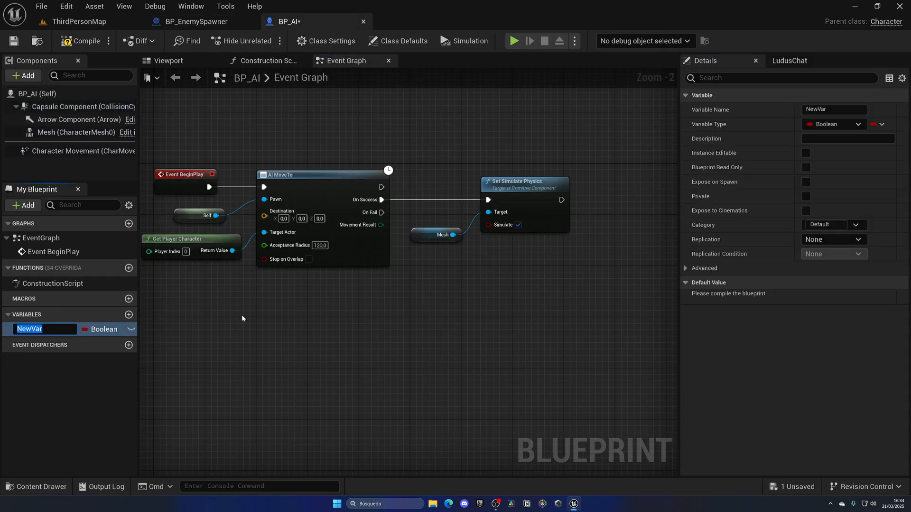
pyautogui.write('spawner')
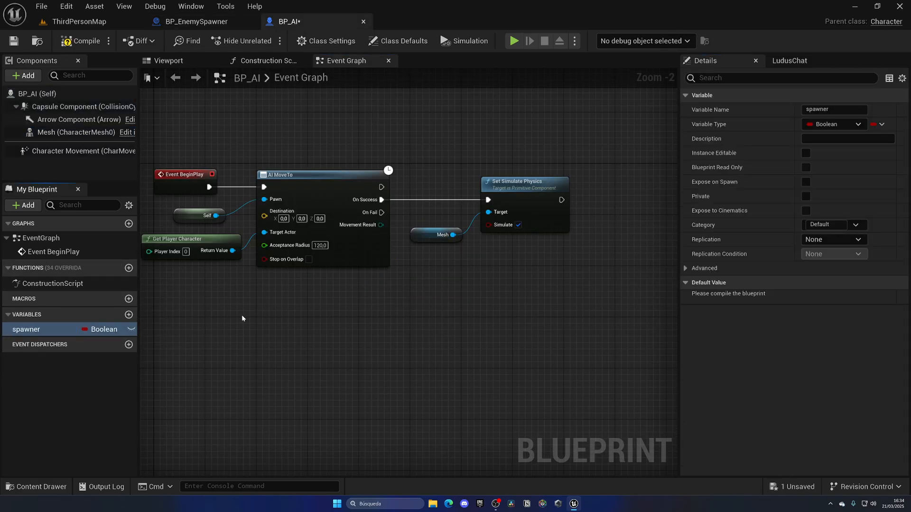
pyautogui.click(102, 329)
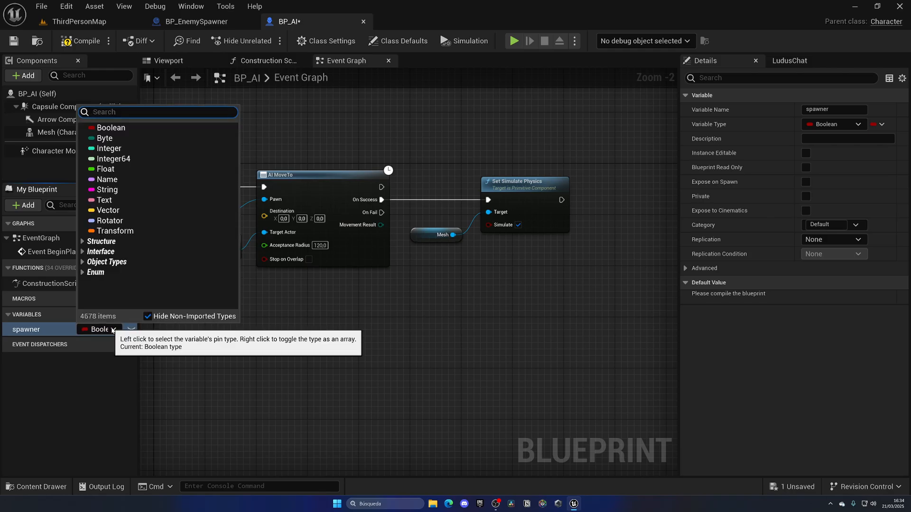
pyautogui.write('spawa')
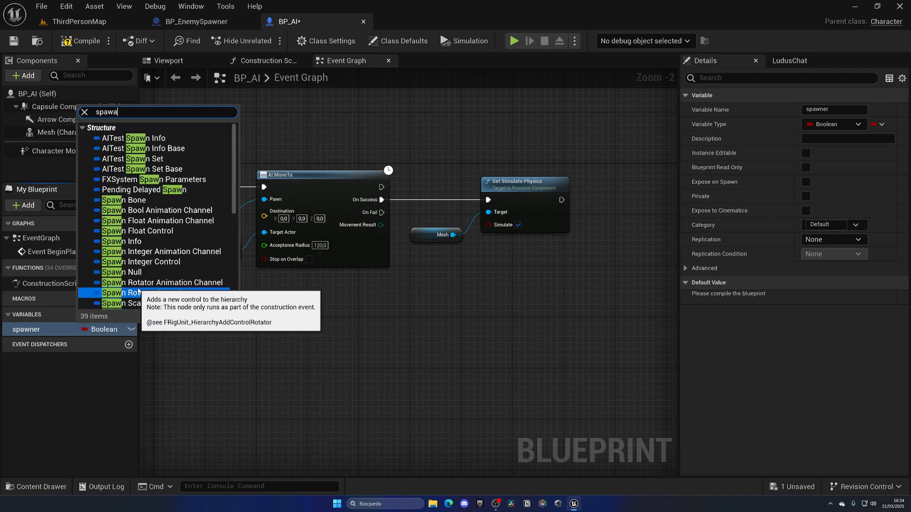
pyautogui.write('bp')
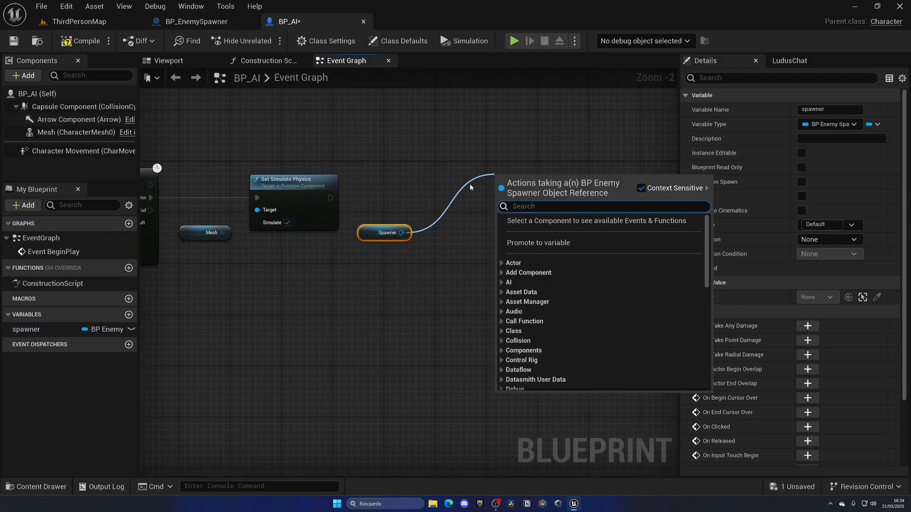
pyautogui.write('spawn')
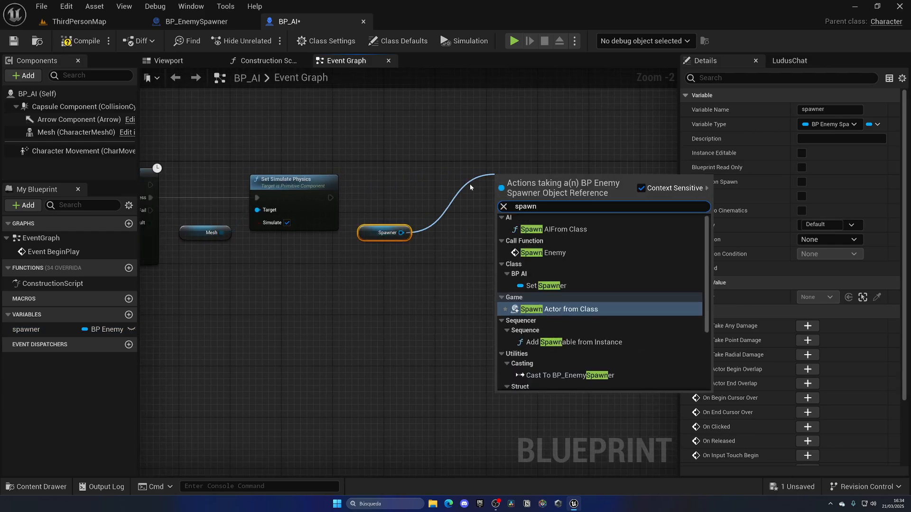
pyautogui.click(541, 252)
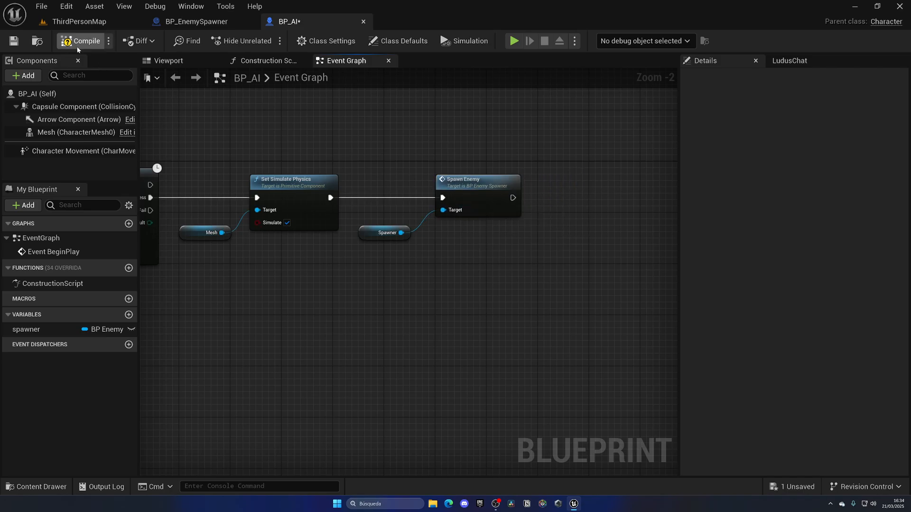
# Compile BP_AI and switch to the ThirdPersonMap level.
pyautogui.click(196, 22)
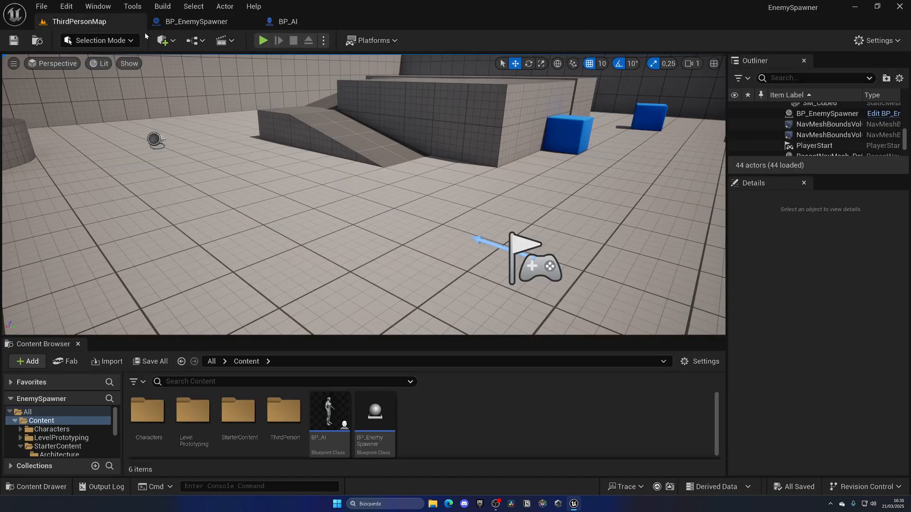
pyautogui.click(262, 40)
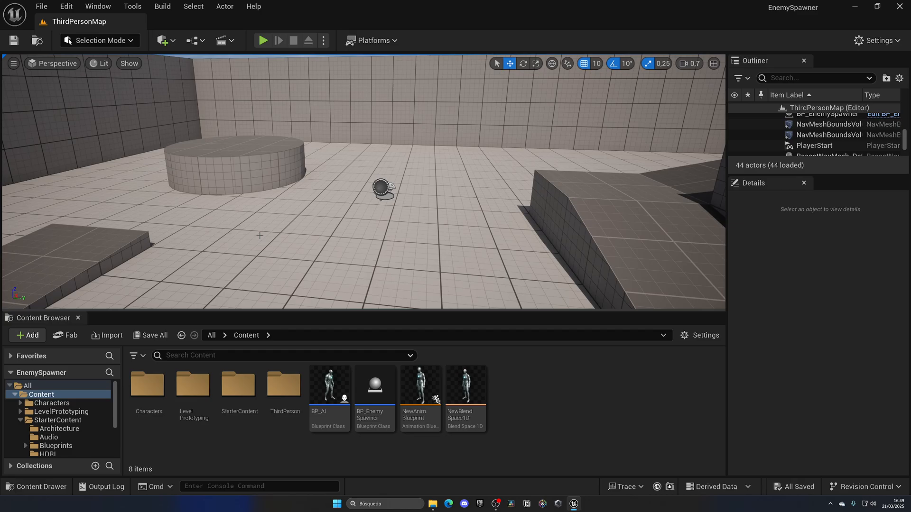
pyautogui.moveTo(238, 384)
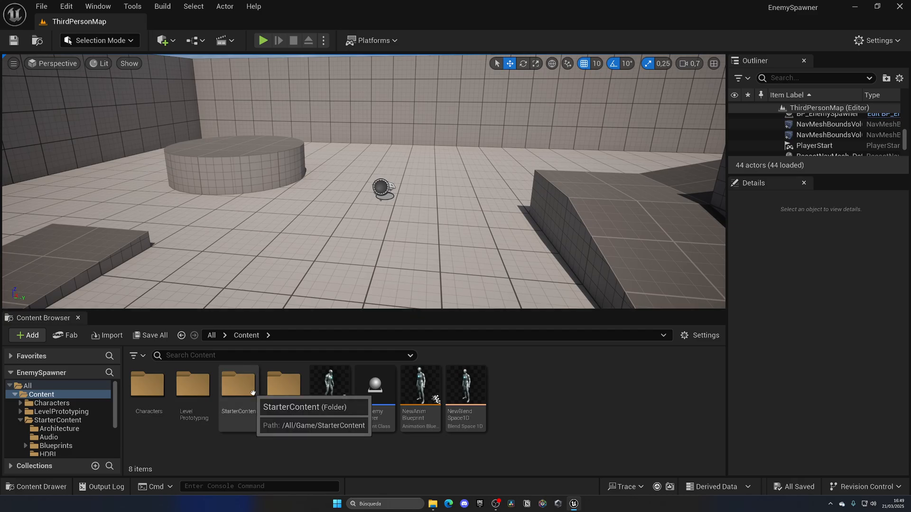
# Browse the Content Browser into StarterContent > Particles.
pyautogui.click(238, 385)
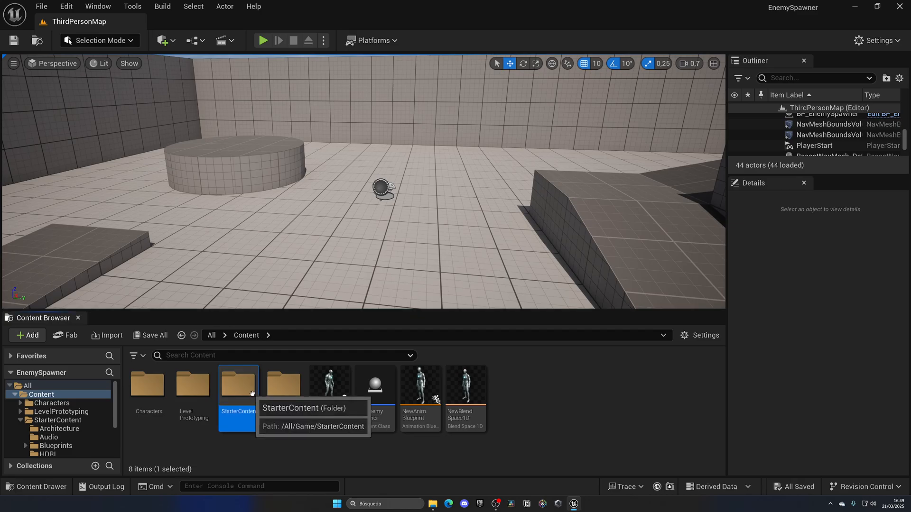
pyautogui.doubleClick(237, 384)
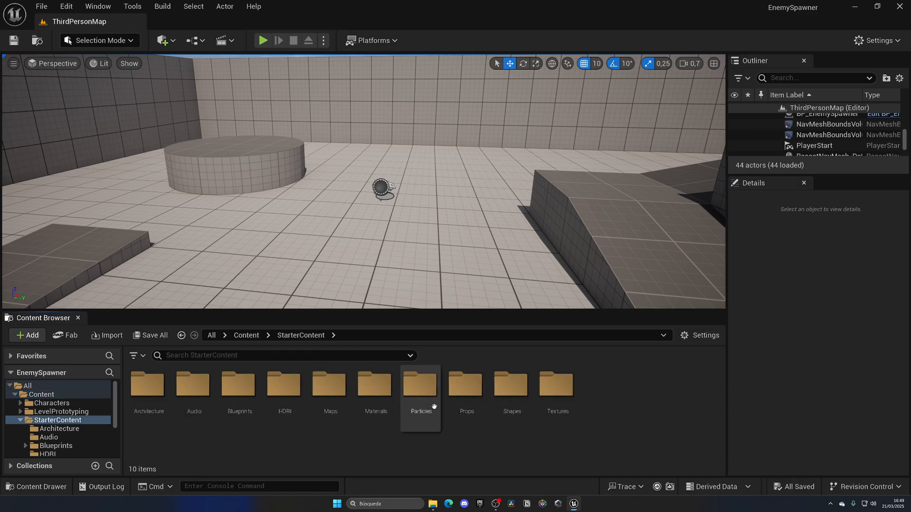
pyautogui.doubleClick(420, 384)
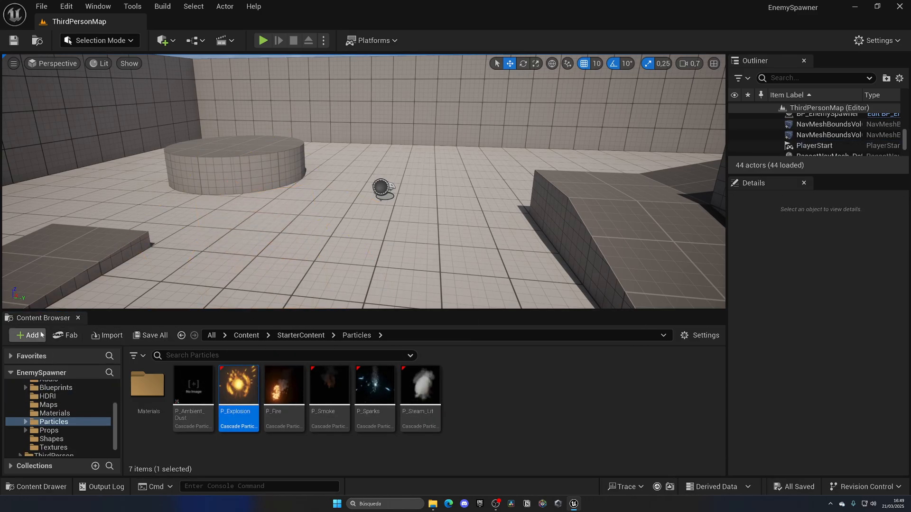
# Bring up the Add Feature or Content Pack dialog, then close it.
pyautogui.click(28, 336)
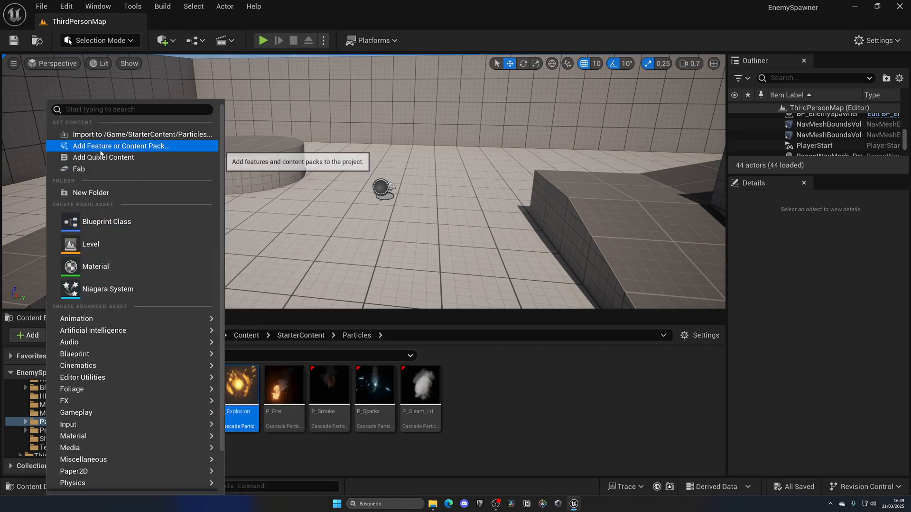
pyautogui.click(121, 145)
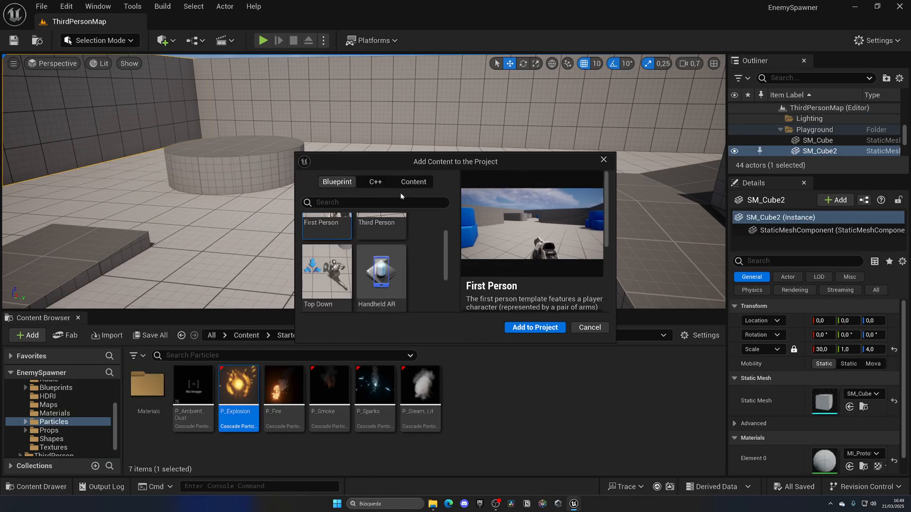
pyautogui.click(588, 327)
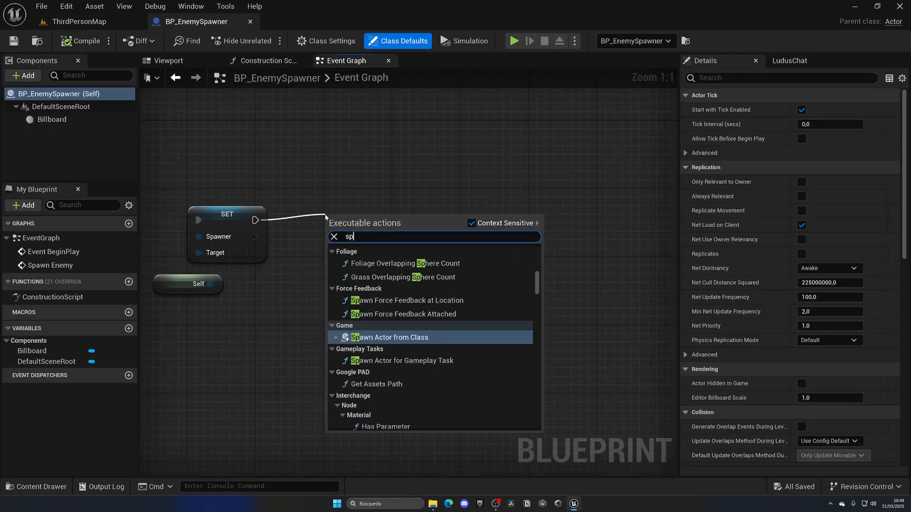
# Search 'spawn emit' to add Spawn Emitter at Location after the SET Spawner node.
pyautogui.write('spawn emit')
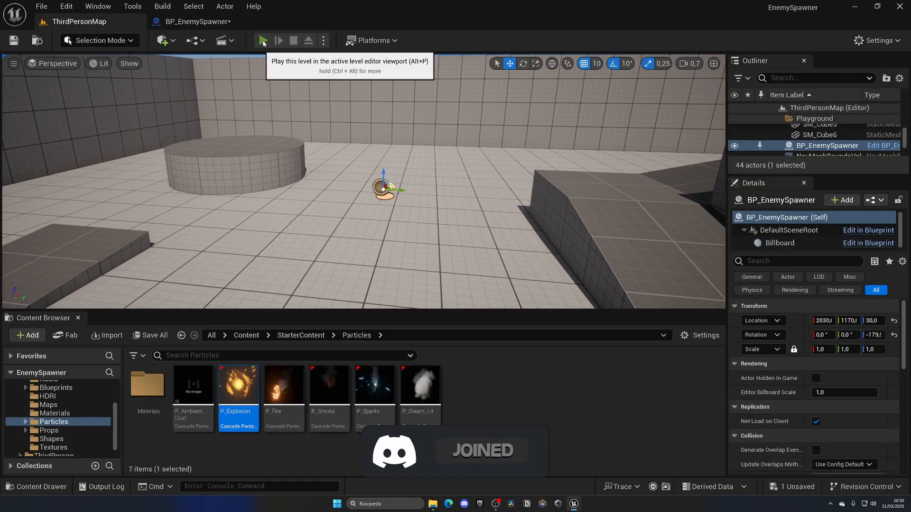
# In BP_EnemySpawner, browse the Sound asset list on the Play Sound at Location node.
pyautogui.click(262, 40)
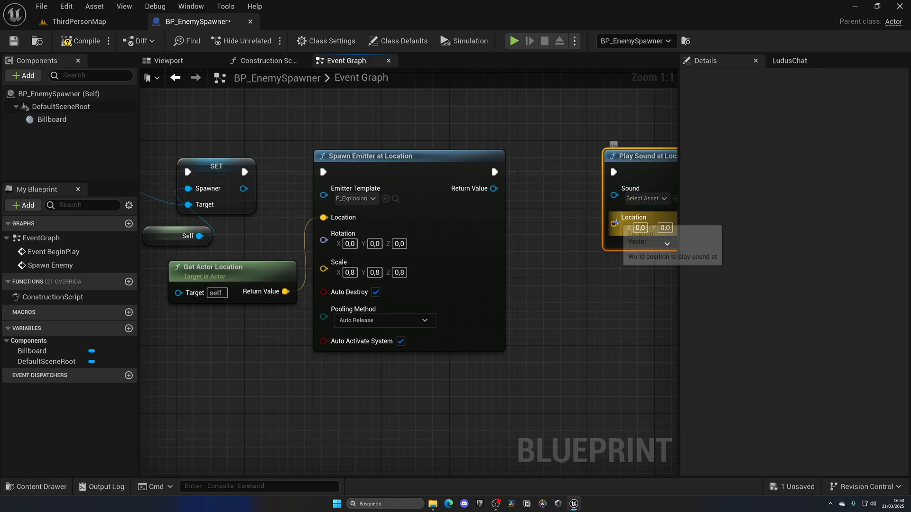
pyautogui.click(642, 198)
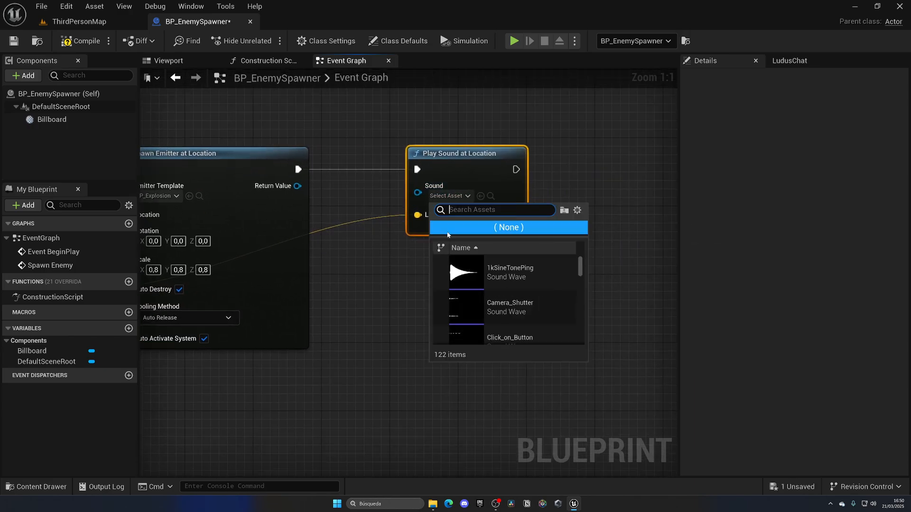
pyautogui.scroll(-3)
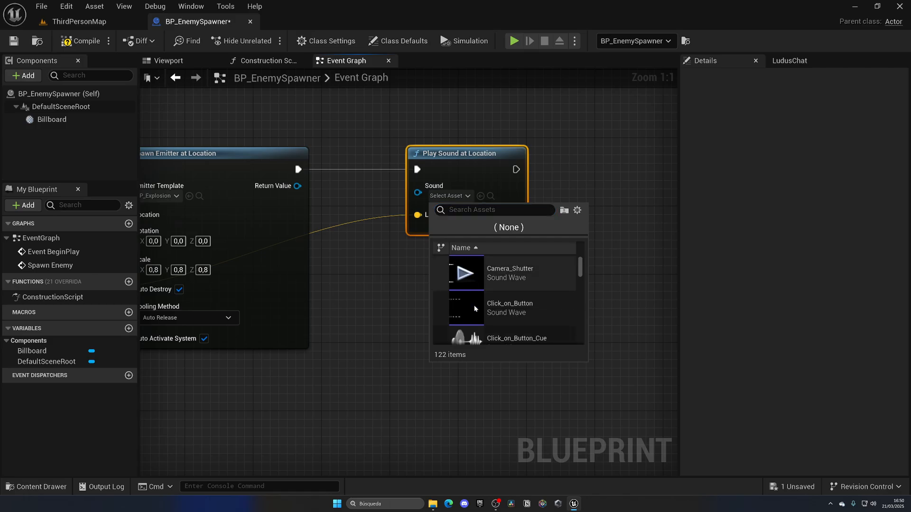